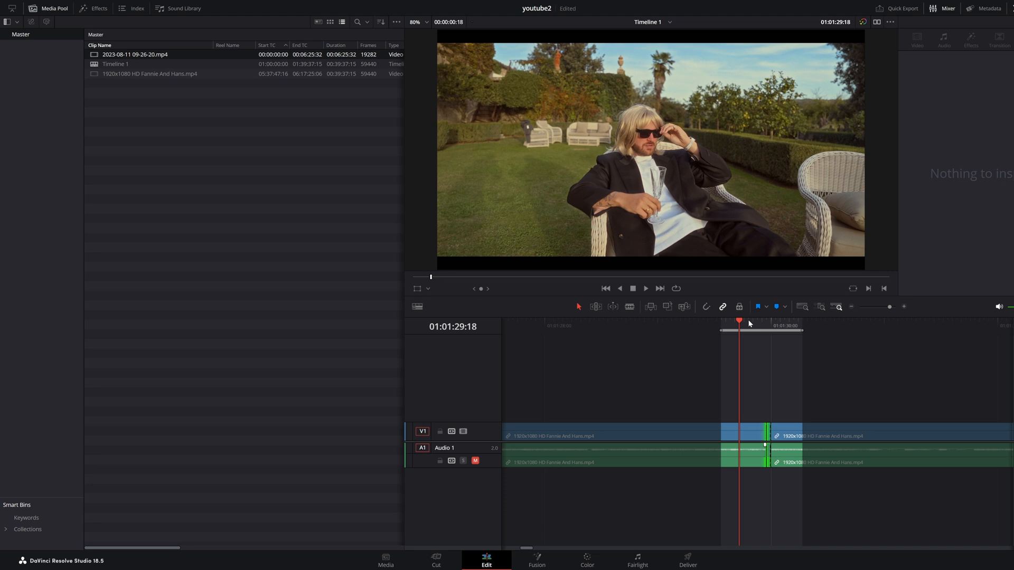
pyautogui.moveTo(746, 344)
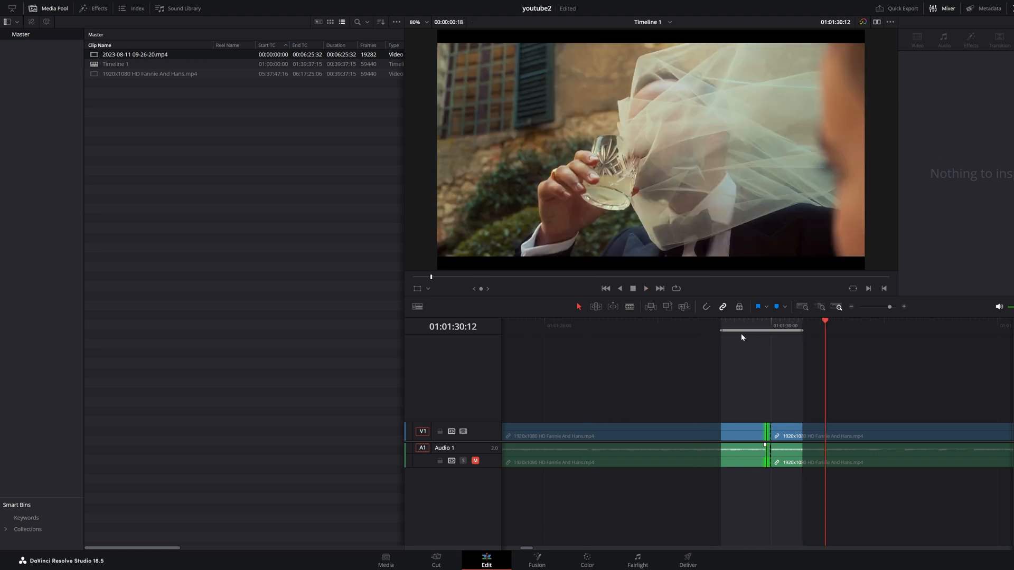
# Step: Go to the Deliver page to show the custom export render settings for the timeline
pyautogui.click(644, 289)
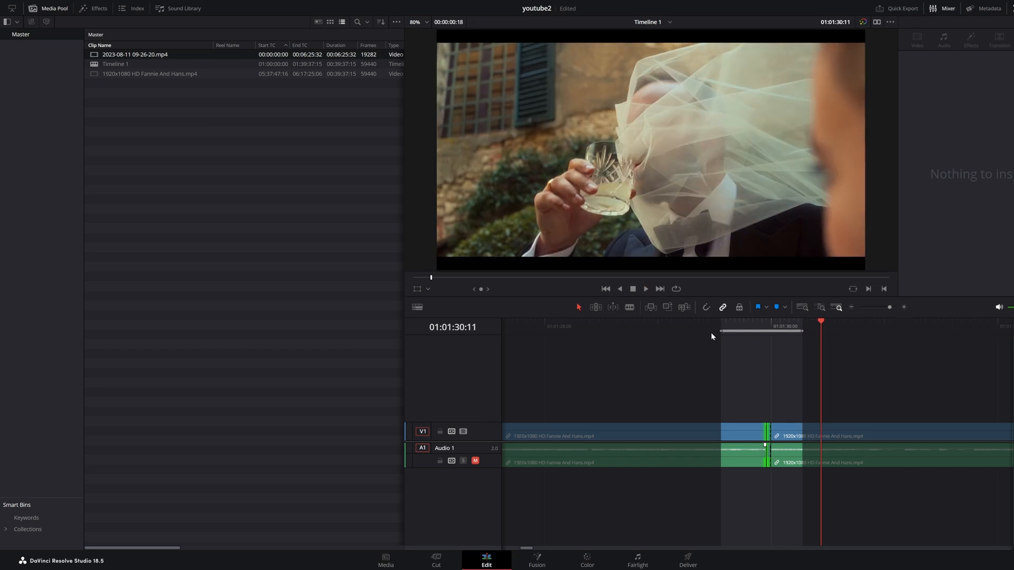
pyautogui.click(749, 327)
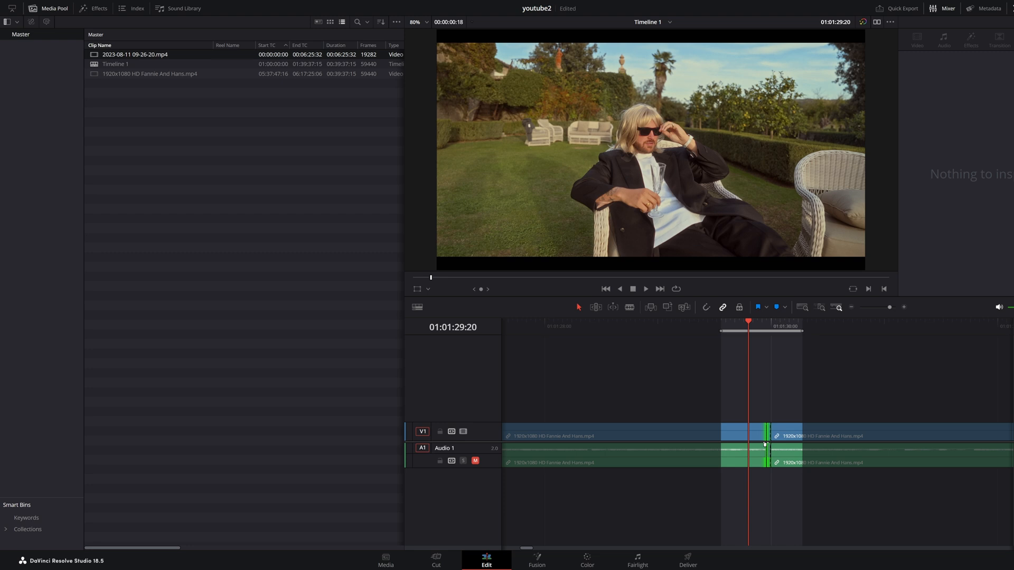
pyautogui.moveTo(723, 390)
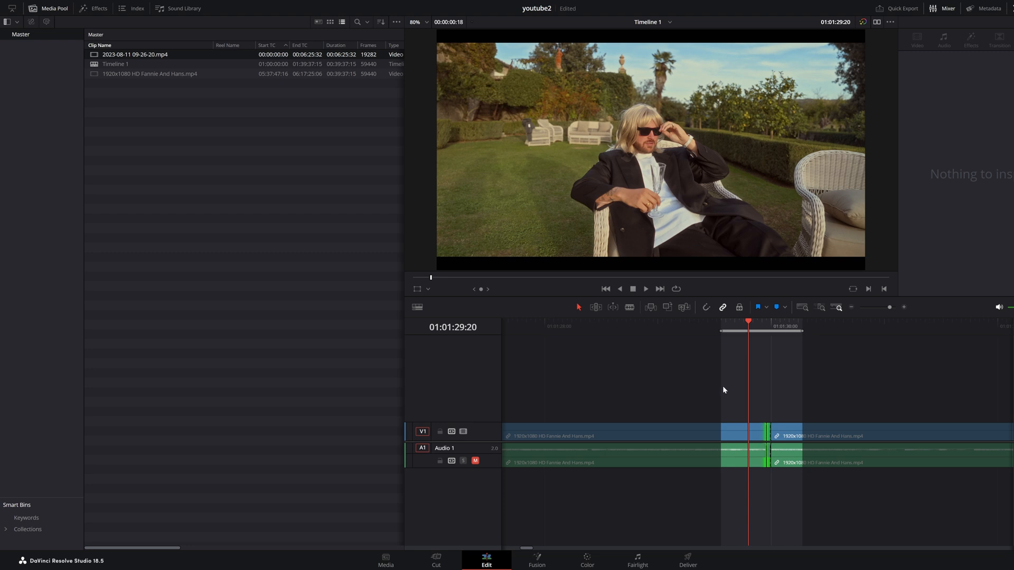
pyautogui.moveTo(742, 414)
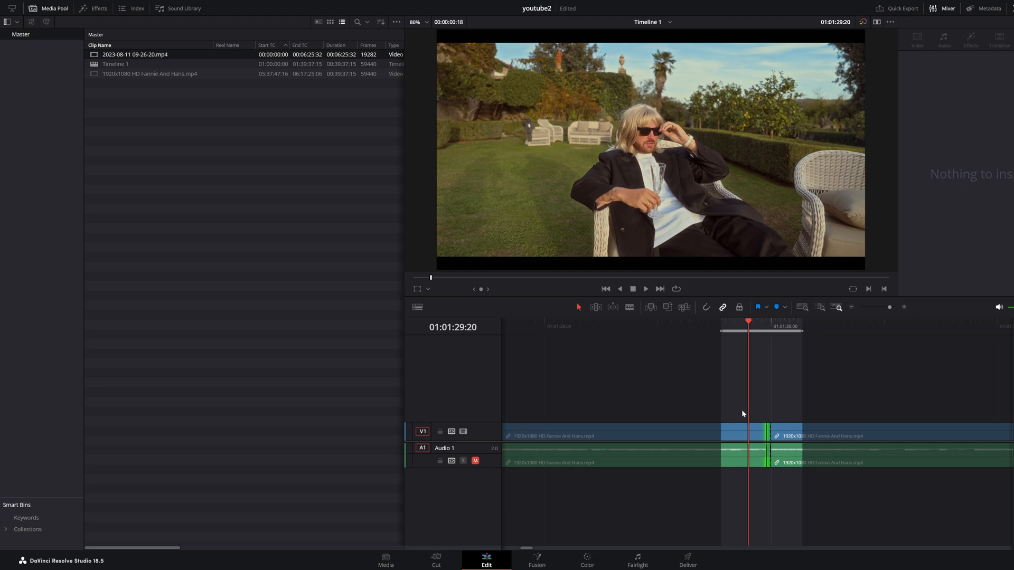
pyautogui.moveTo(735, 489)
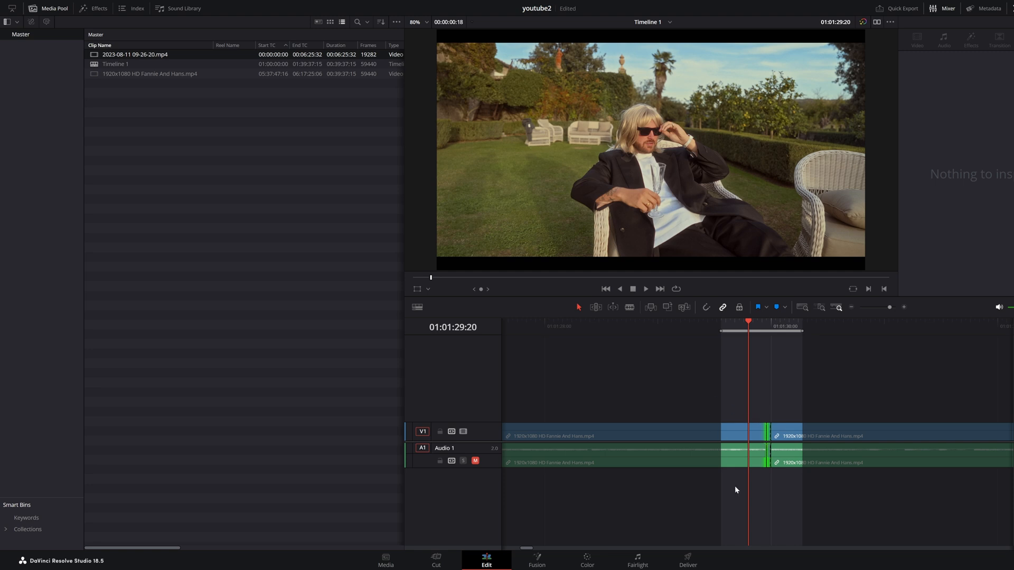
pyautogui.moveTo(748, 520)
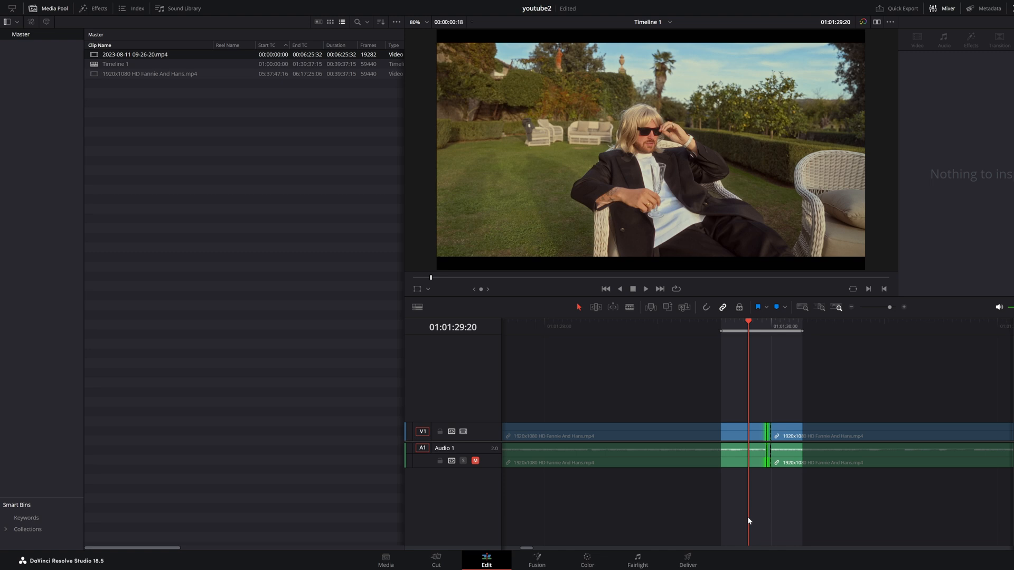
pyautogui.moveTo(699, 552)
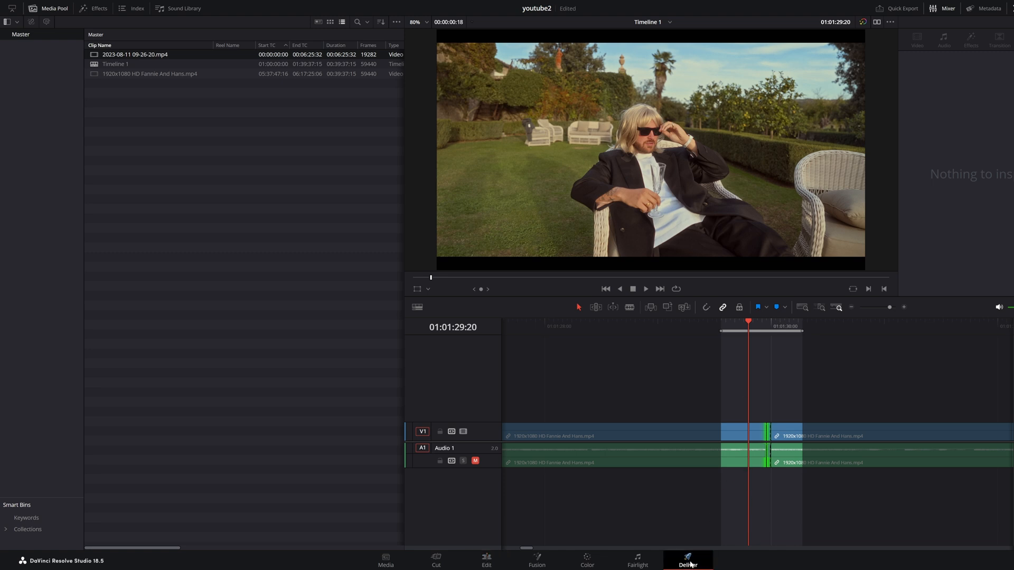
pyautogui.click(688, 559)
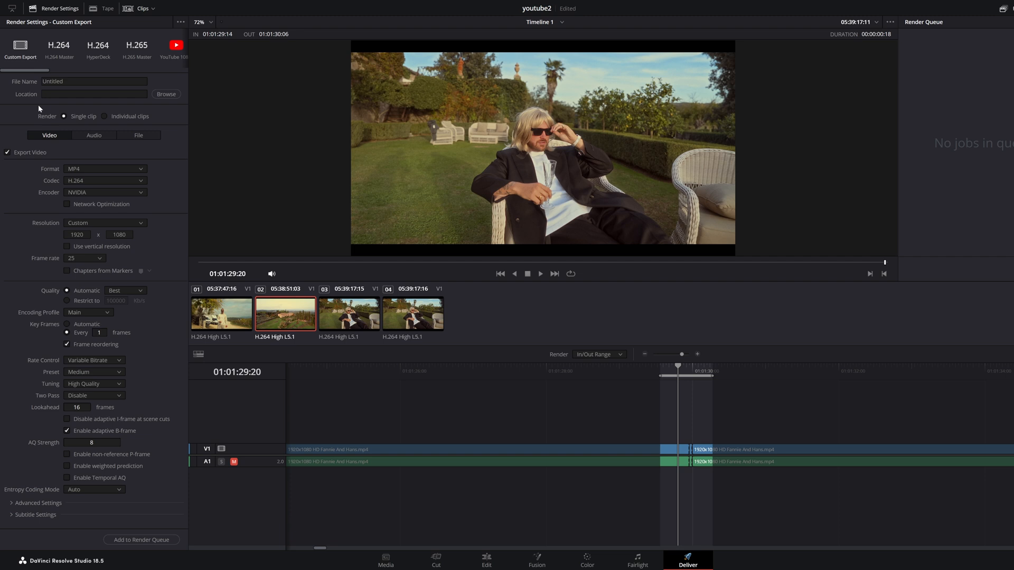
pyautogui.moveTo(136, 102)
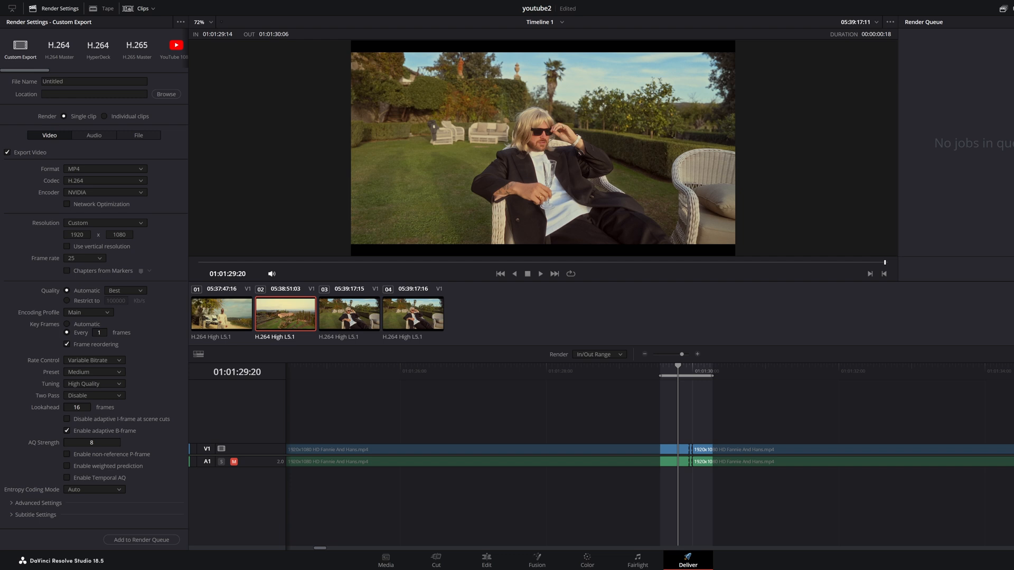
pyautogui.moveTo(109, 104)
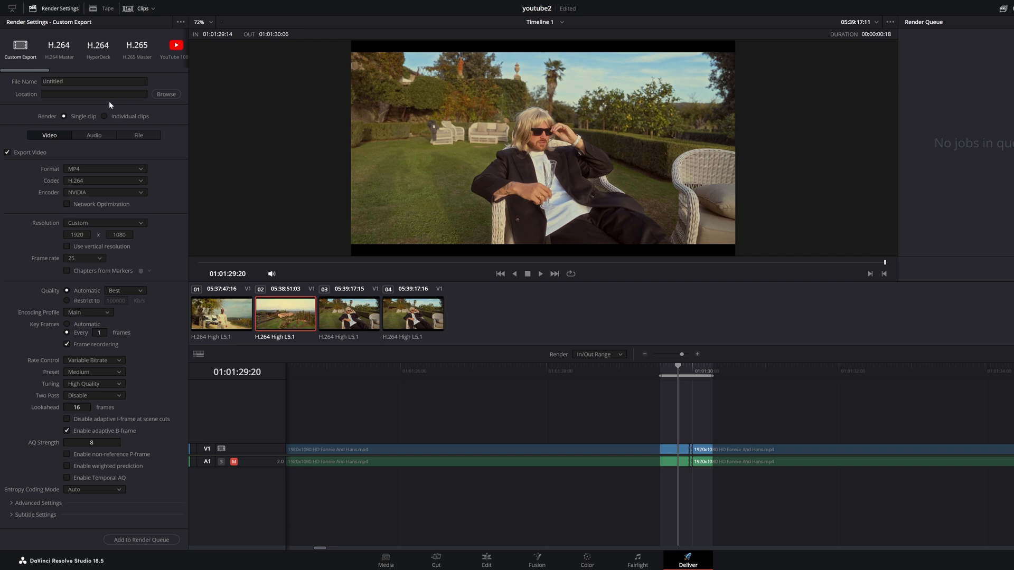
pyautogui.moveTo(36, 100)
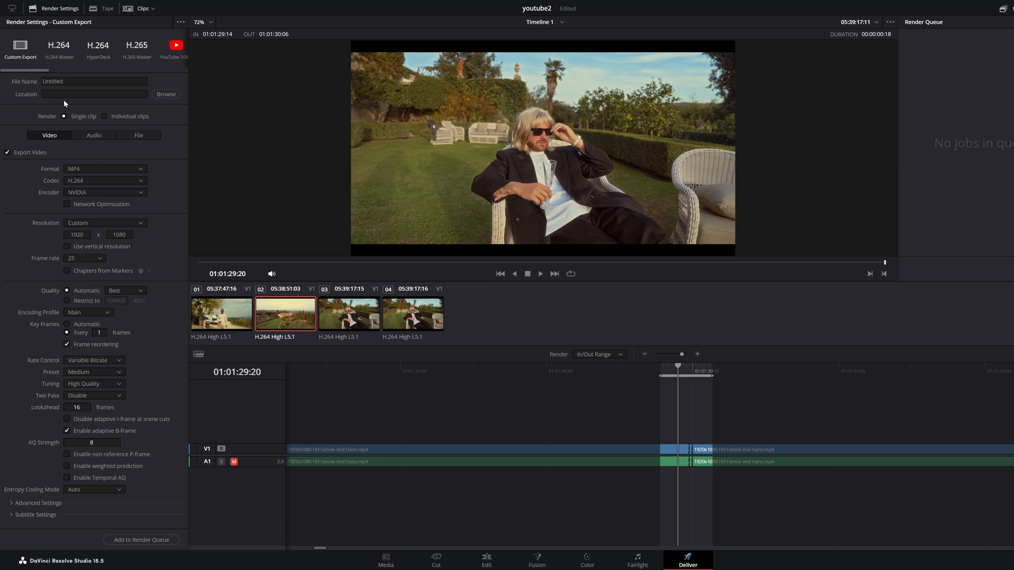
pyautogui.moveTo(85, 102)
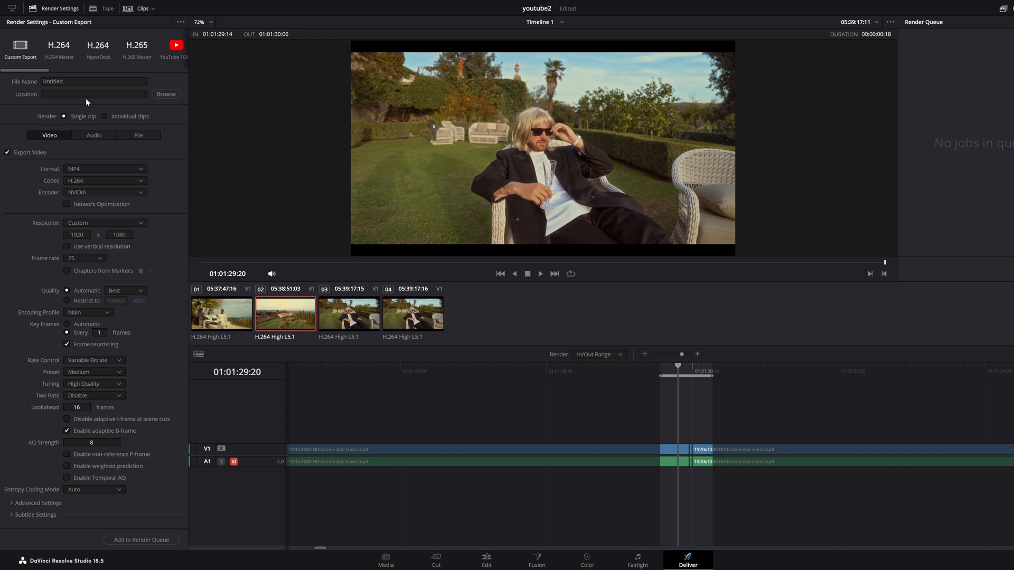
pyautogui.moveTo(124, 247)
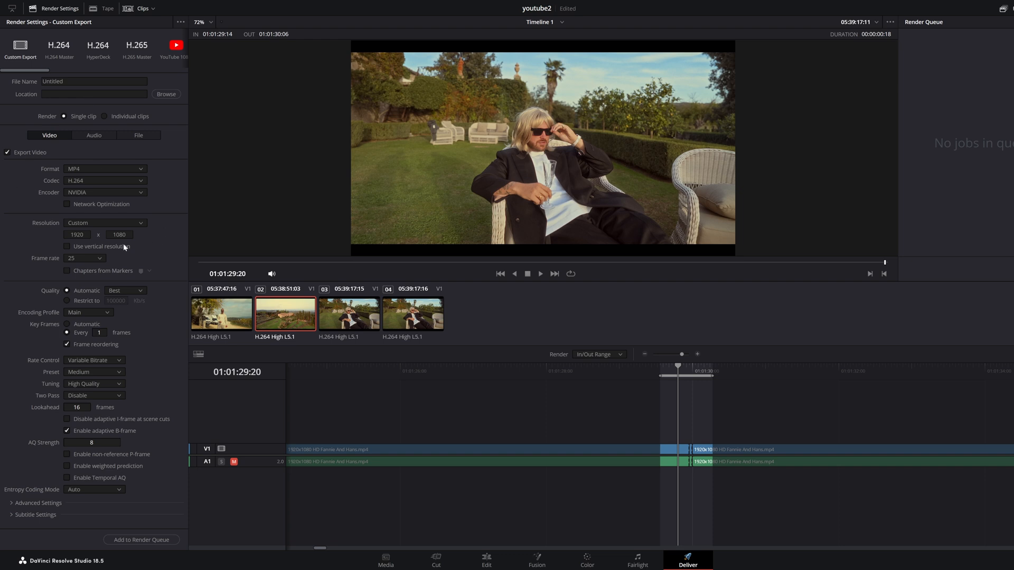
pyautogui.moveTo(45, 184)
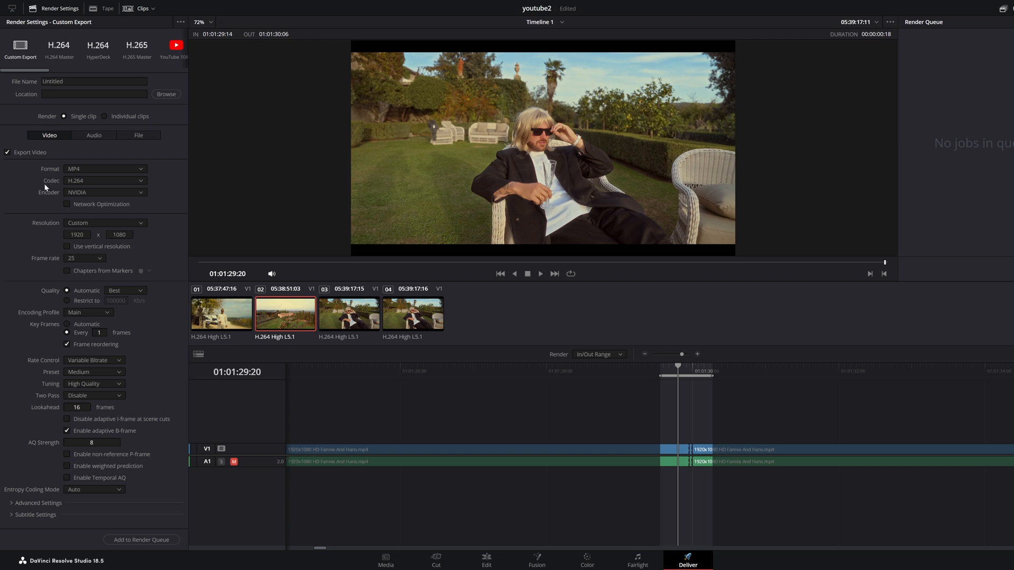
pyautogui.moveTo(62, 180)
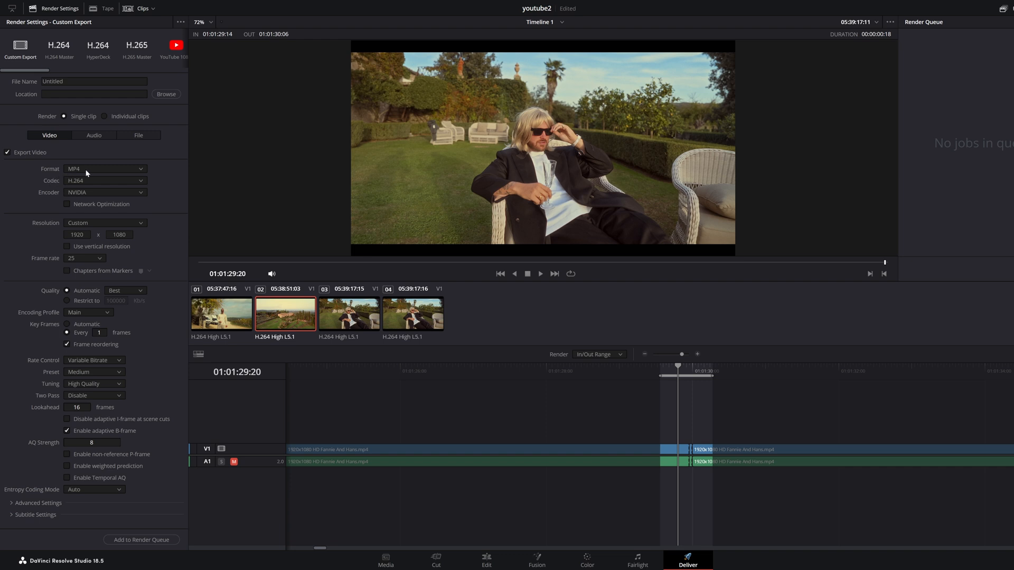
pyautogui.moveTo(73, 189)
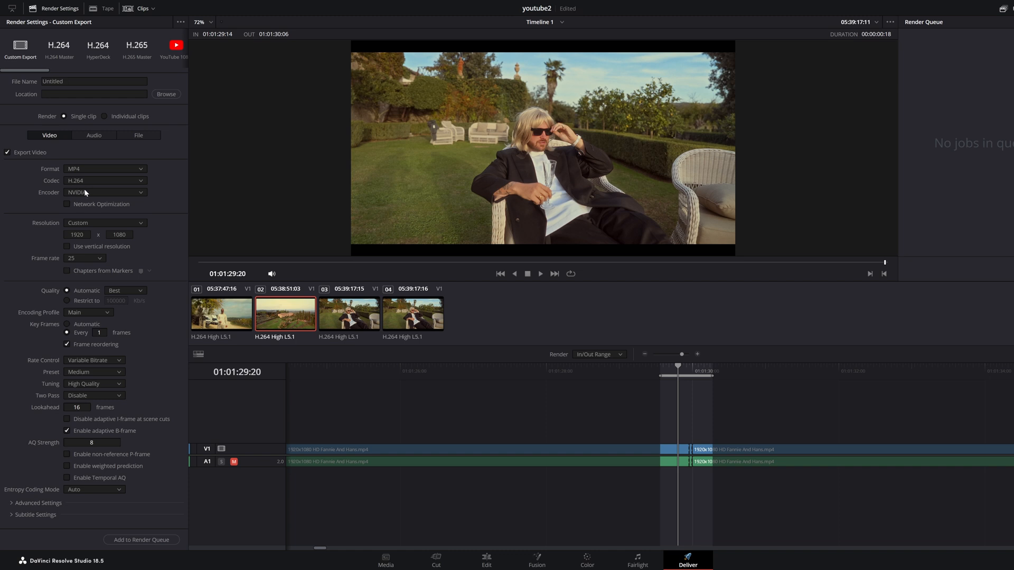
# Step: Choose the H.265 codec and set the output format to QuickTime
pyautogui.click(104, 181)
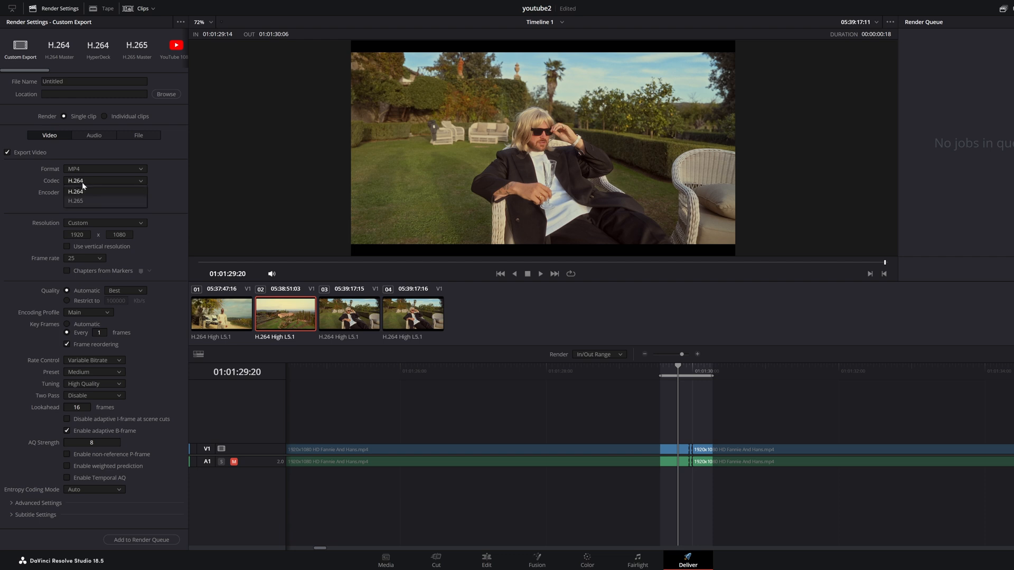
pyautogui.click(76, 201)
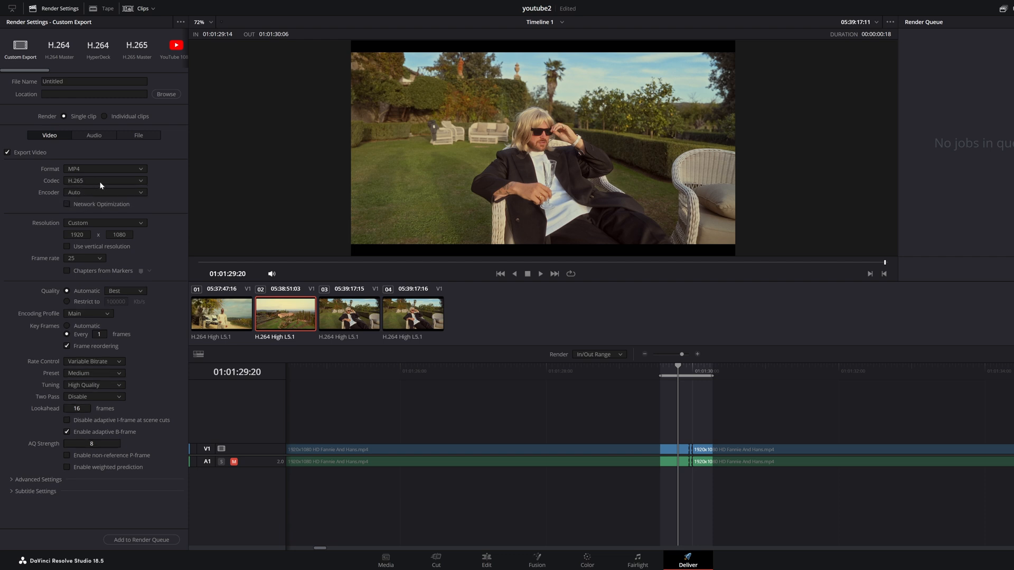
pyautogui.click(105, 169)
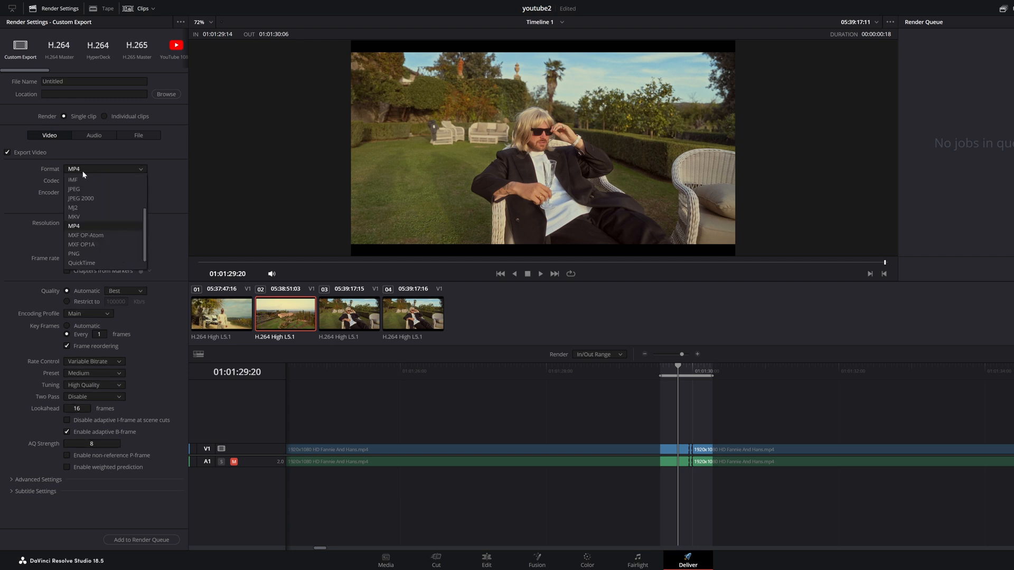
pyautogui.moveTo(83, 262)
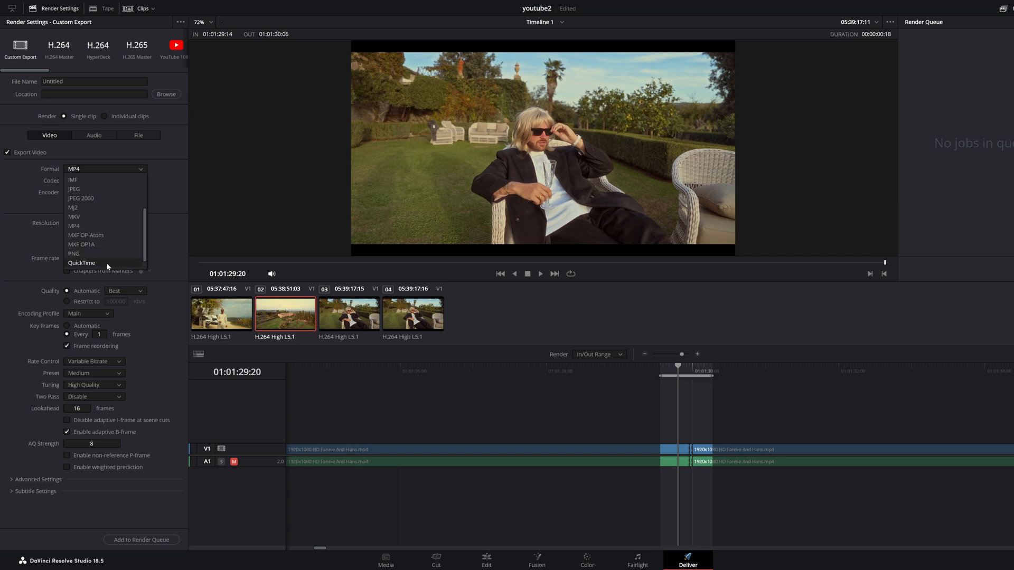
pyautogui.click(81, 263)
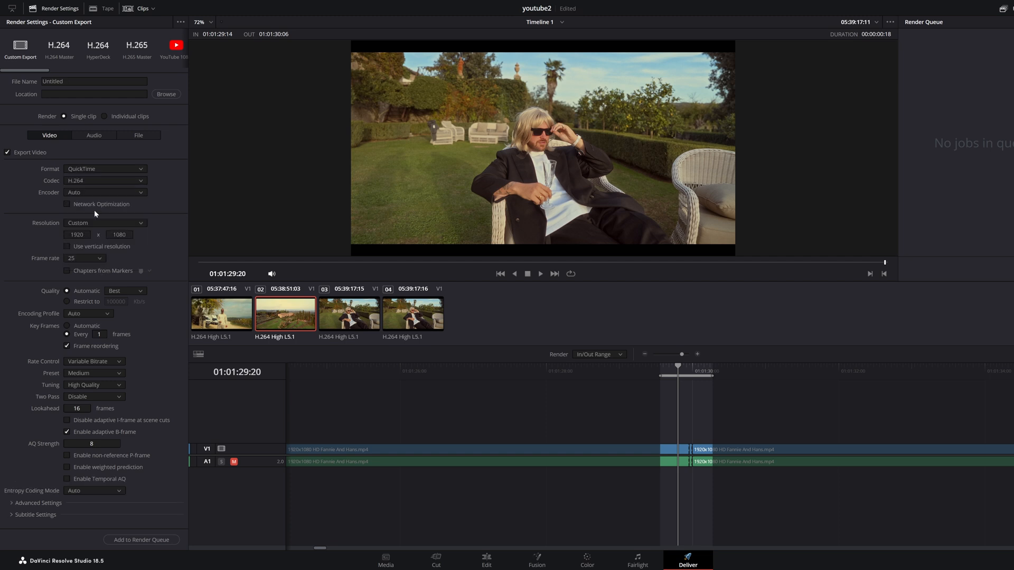
# Step: Re-select the H.265 codec after the format change, checking the encoder choices
pyautogui.click(105, 192)
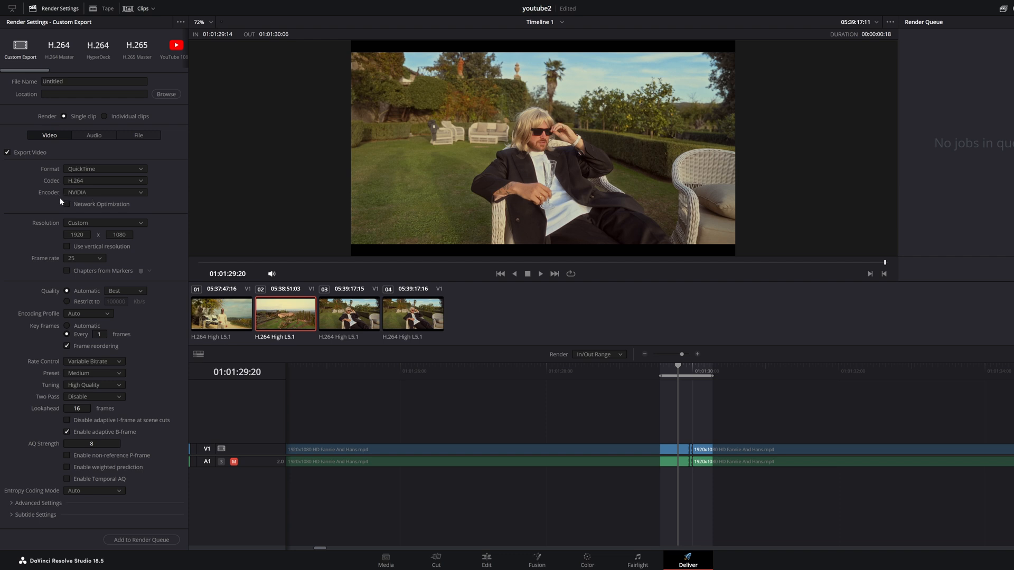
pyautogui.moveTo(134, 187)
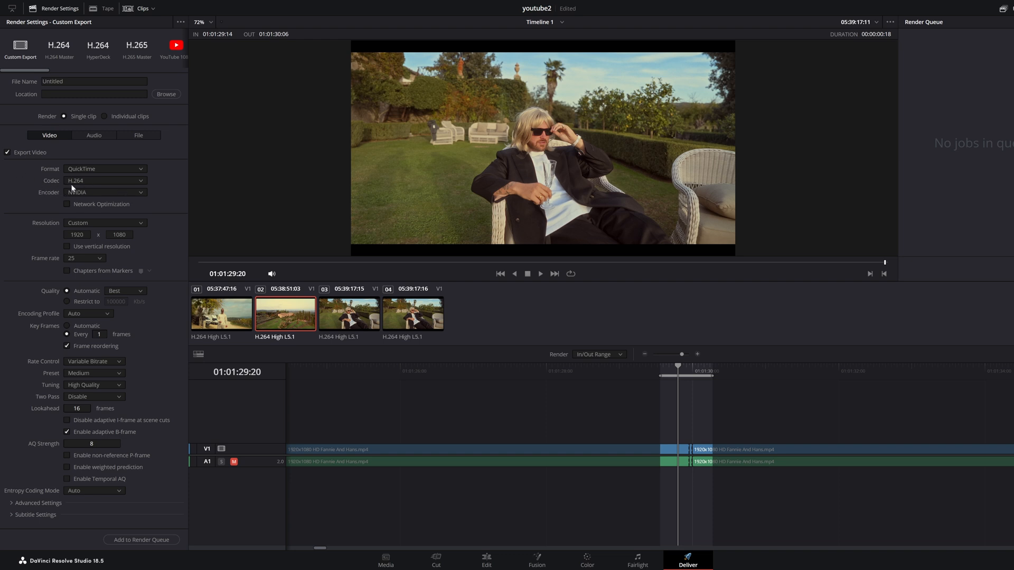
pyautogui.click(106, 181)
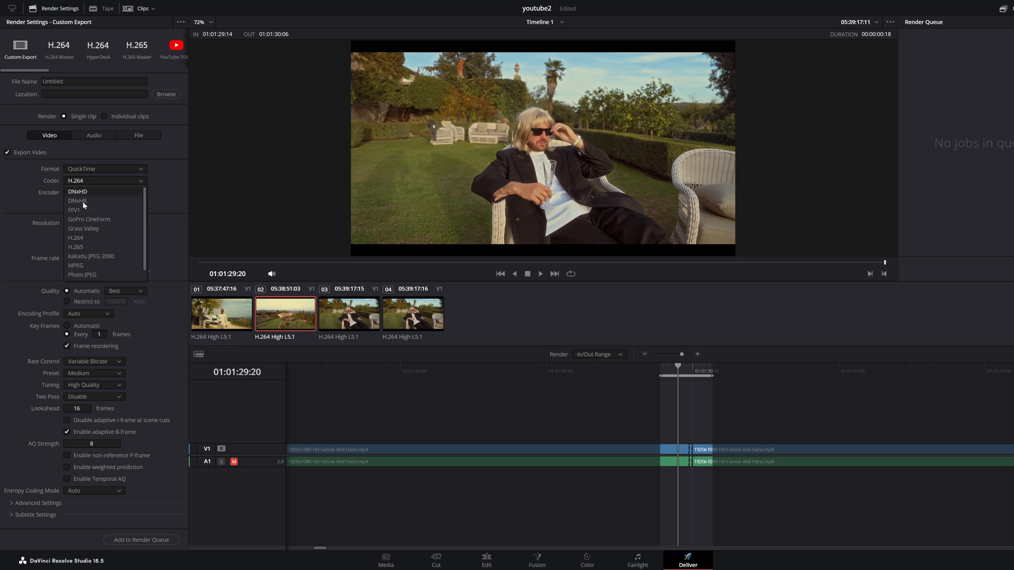
pyautogui.click(75, 247)
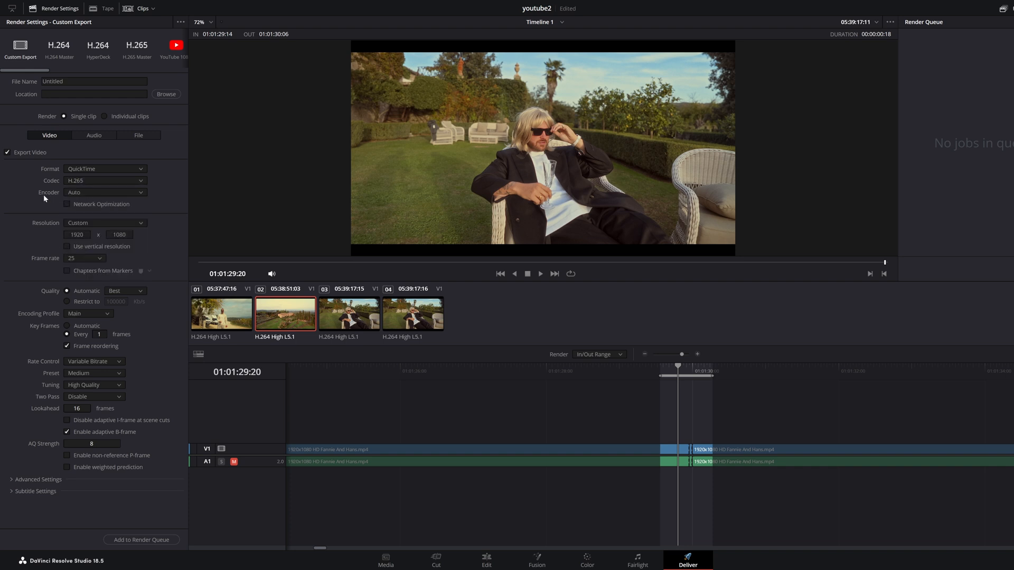
pyautogui.moveTo(56, 180)
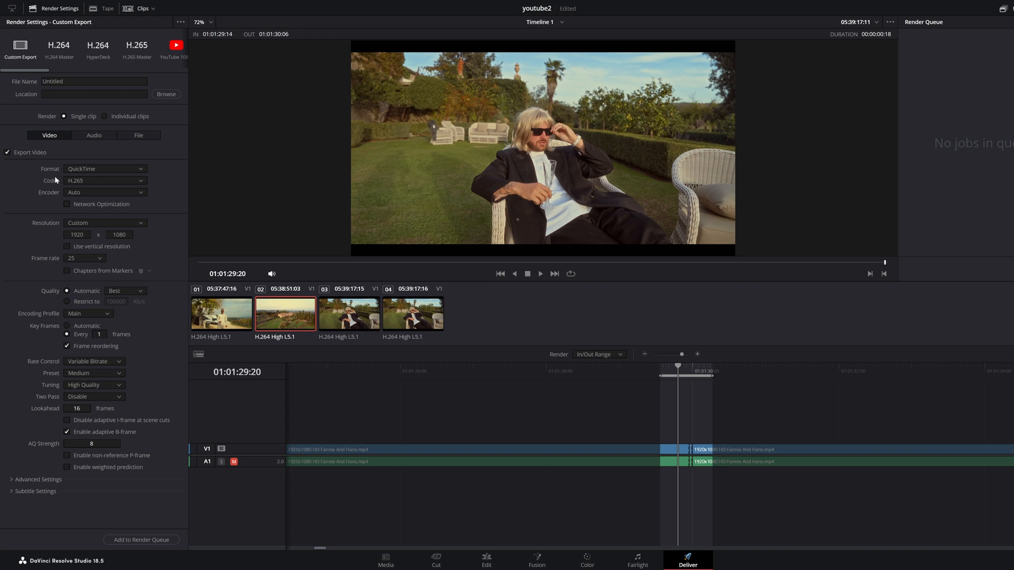
pyautogui.moveTo(88, 213)
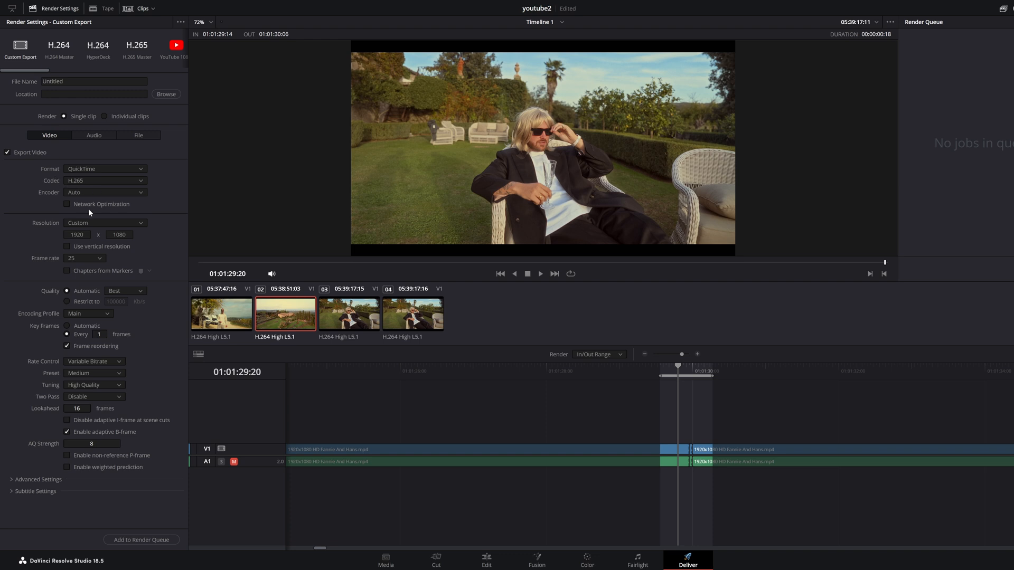
# Step: Use the NVIDIA hardware encoder for the H.265 QuickTime export
pyautogui.click(106, 192)
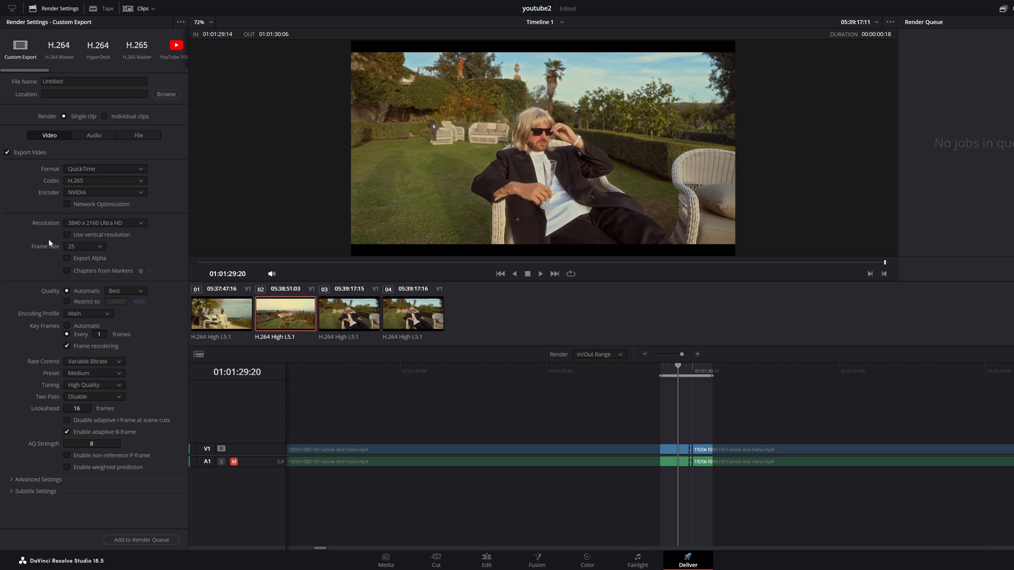
pyautogui.moveTo(88, 233)
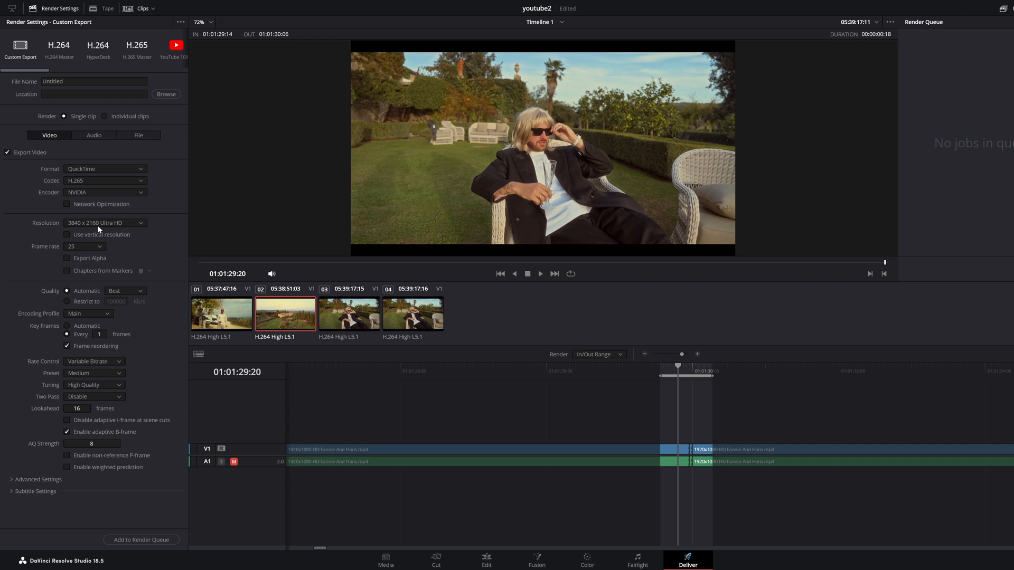
pyautogui.moveTo(119, 227)
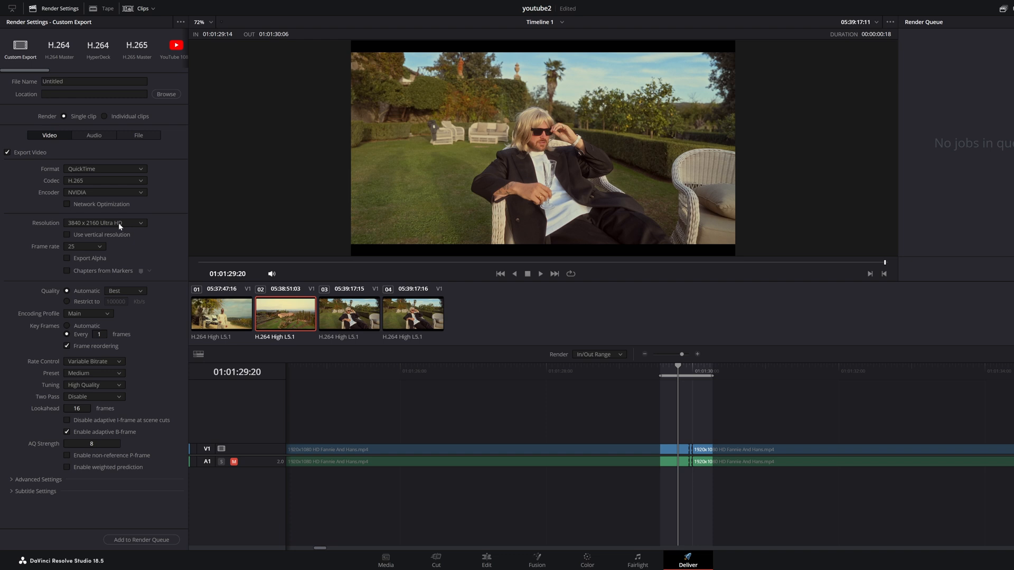
pyautogui.moveTo(128, 235)
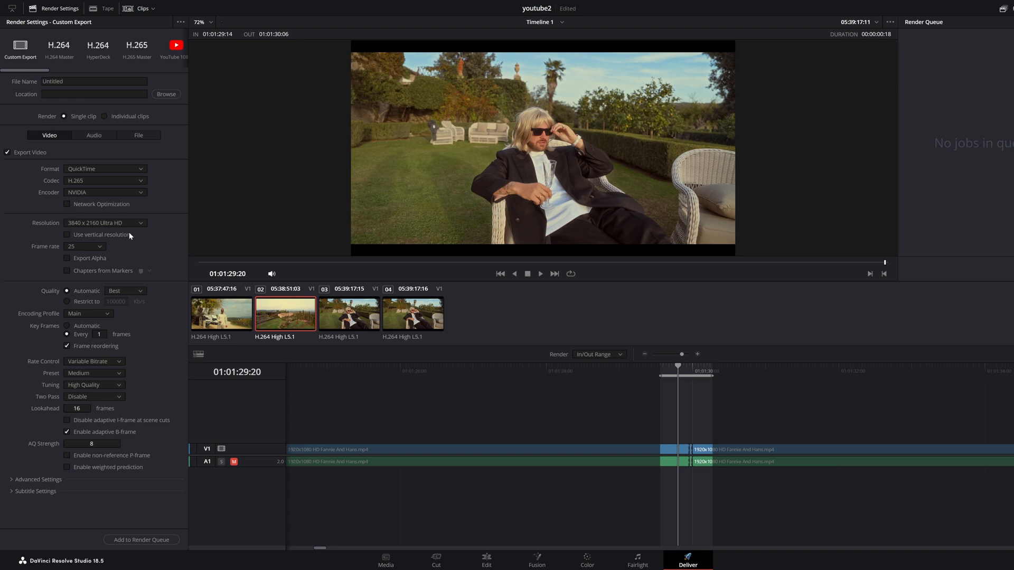
pyautogui.moveTo(84, 228)
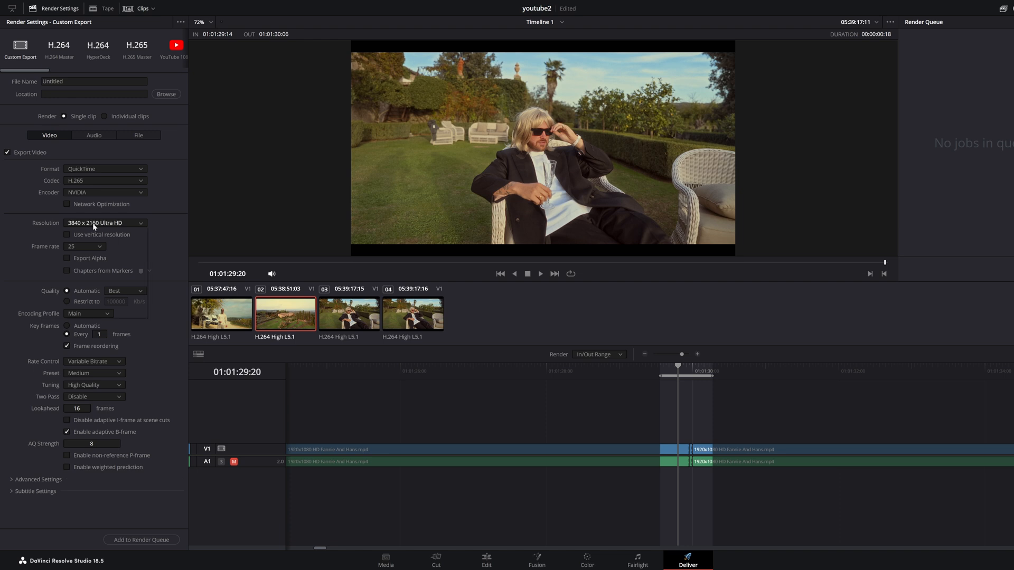
# Step: Set resolution to 1920 x 1080 HD and rate control to Constant Bitrate at 100000 Kb/s
pyautogui.click(104, 222)
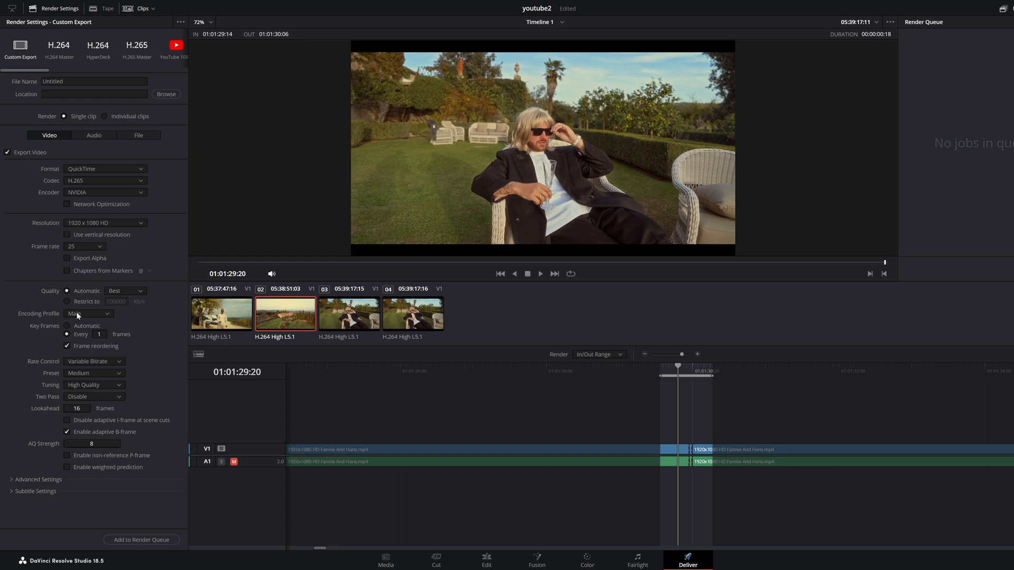
pyautogui.moveTo(45, 367)
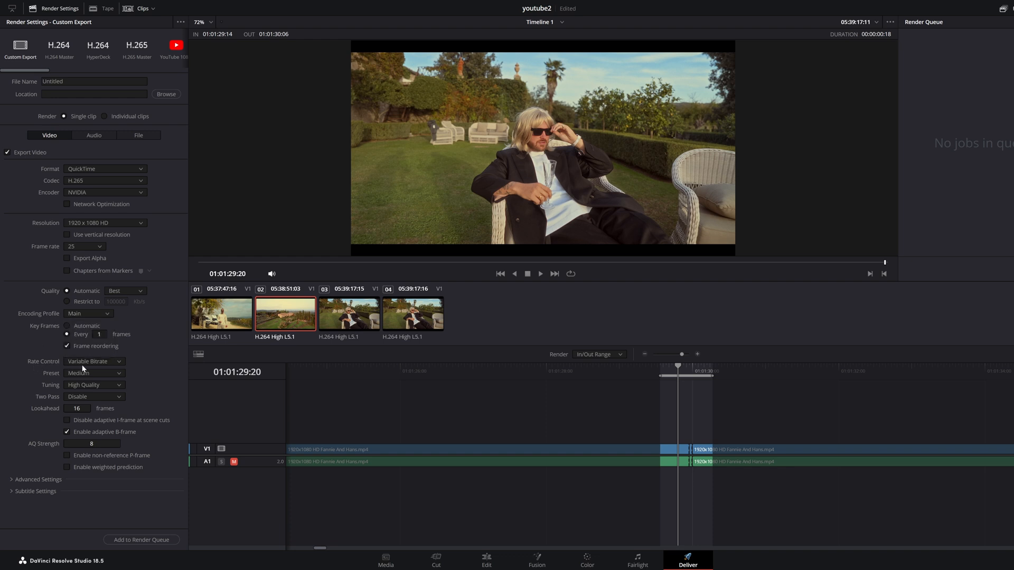
pyautogui.moveTo(96, 365)
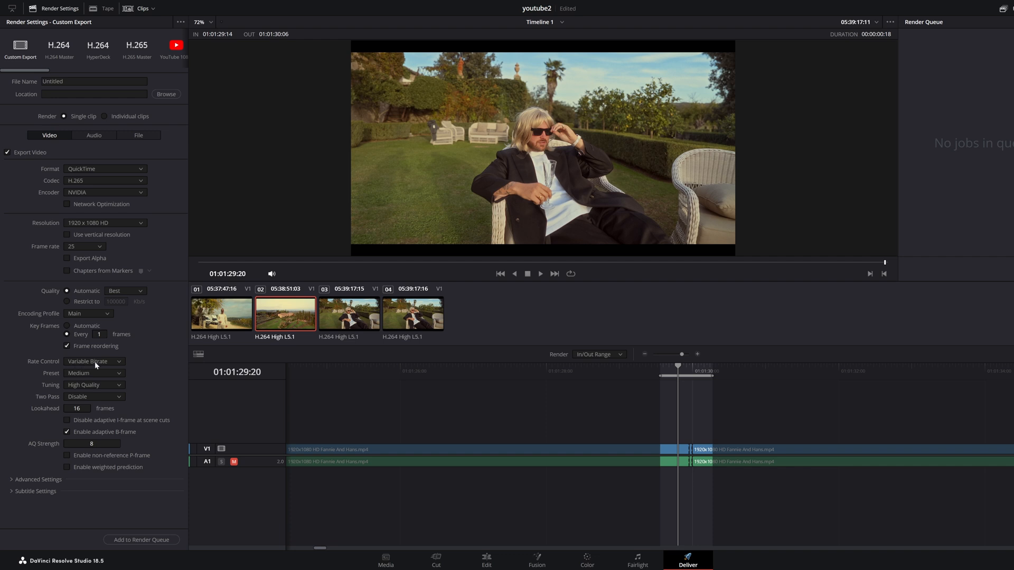
pyautogui.click(94, 361)
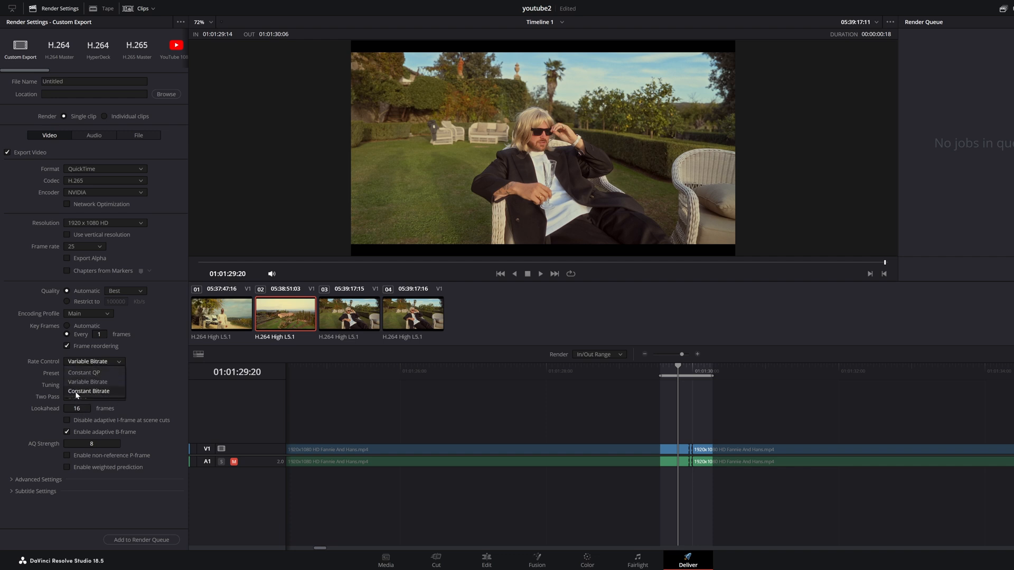
pyautogui.click(89, 390)
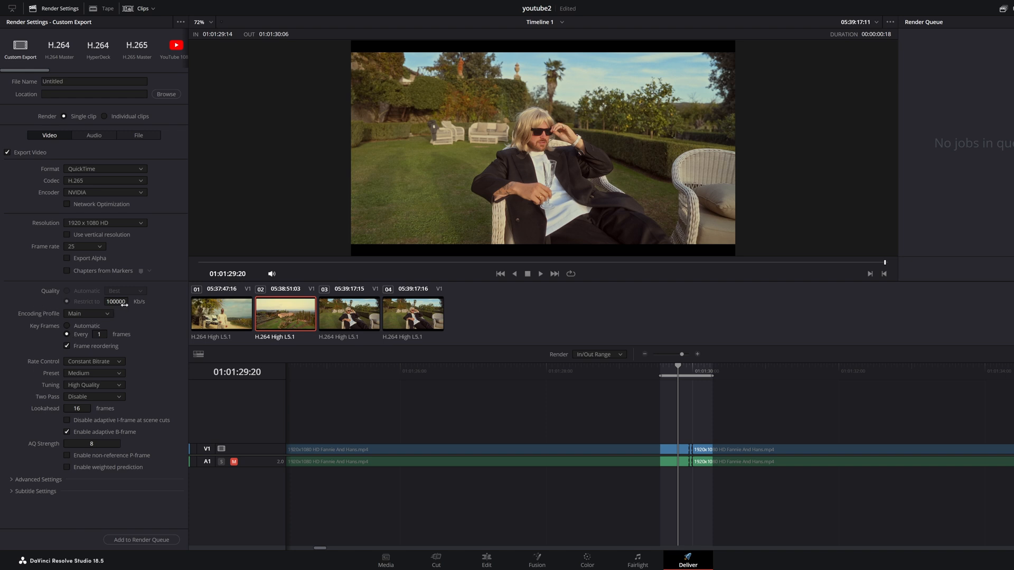
pyautogui.moveTo(156, 370)
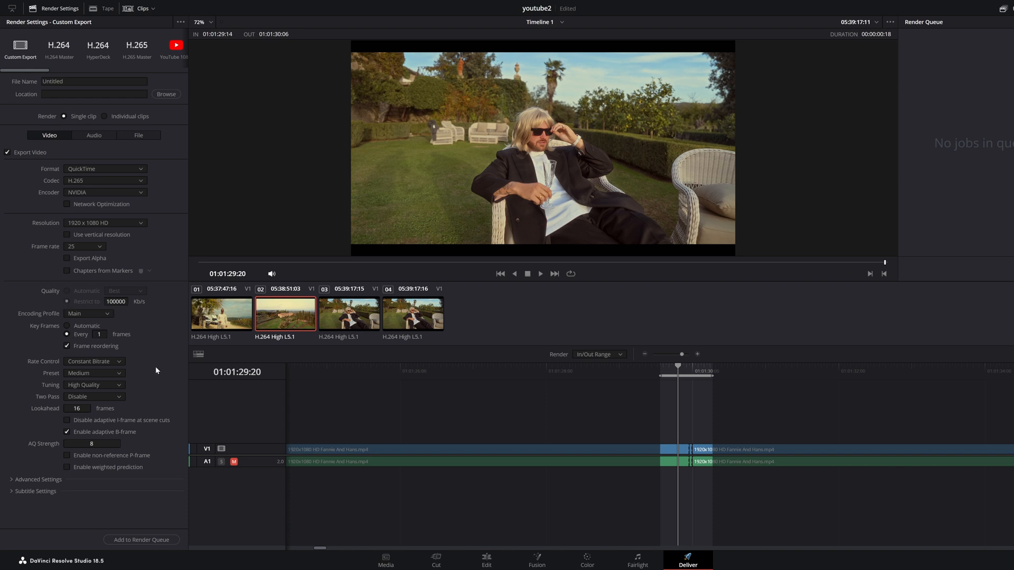
pyautogui.moveTo(119, 407)
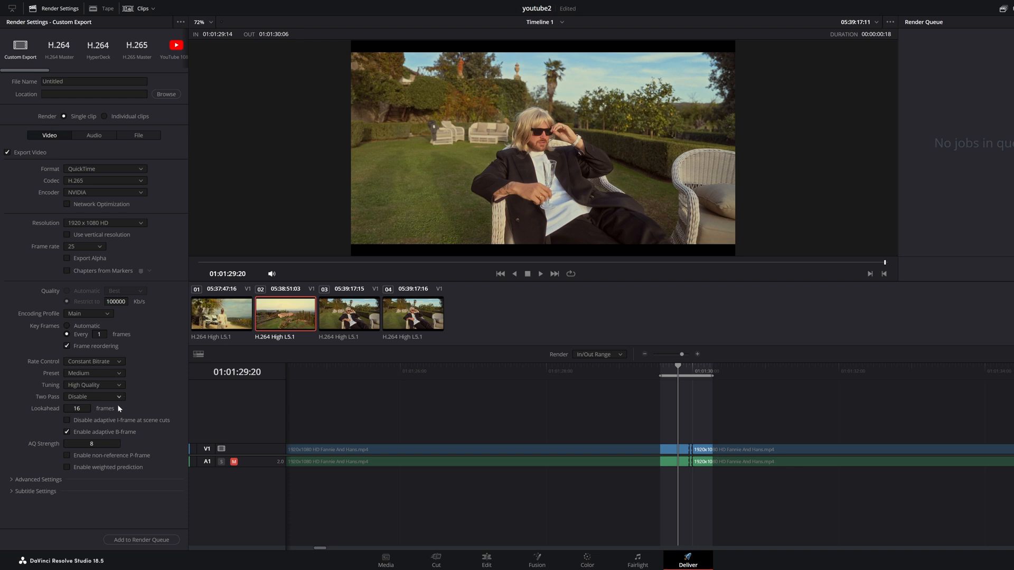
pyautogui.moveTo(119, 399)
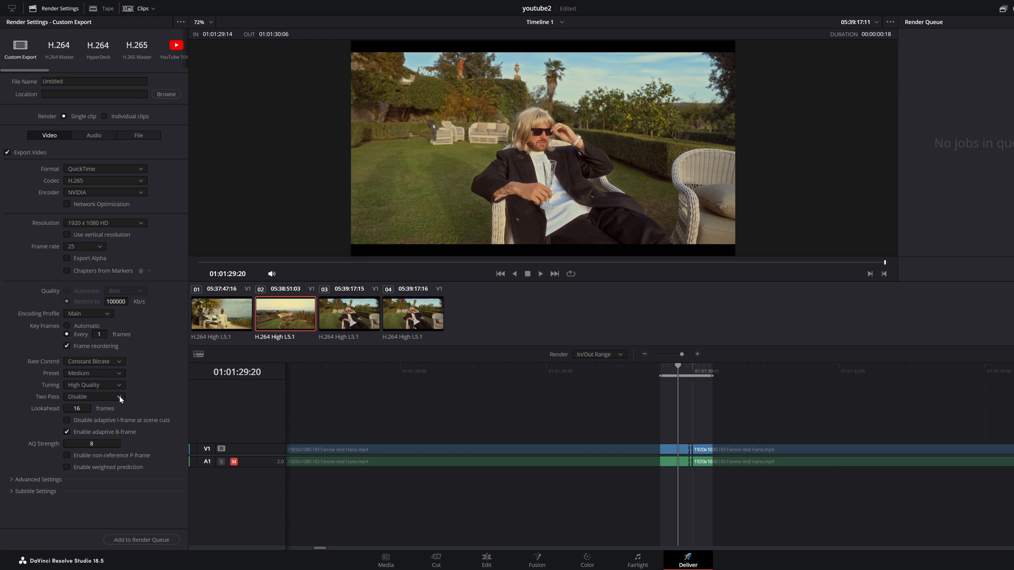
pyautogui.moveTo(62, 330)
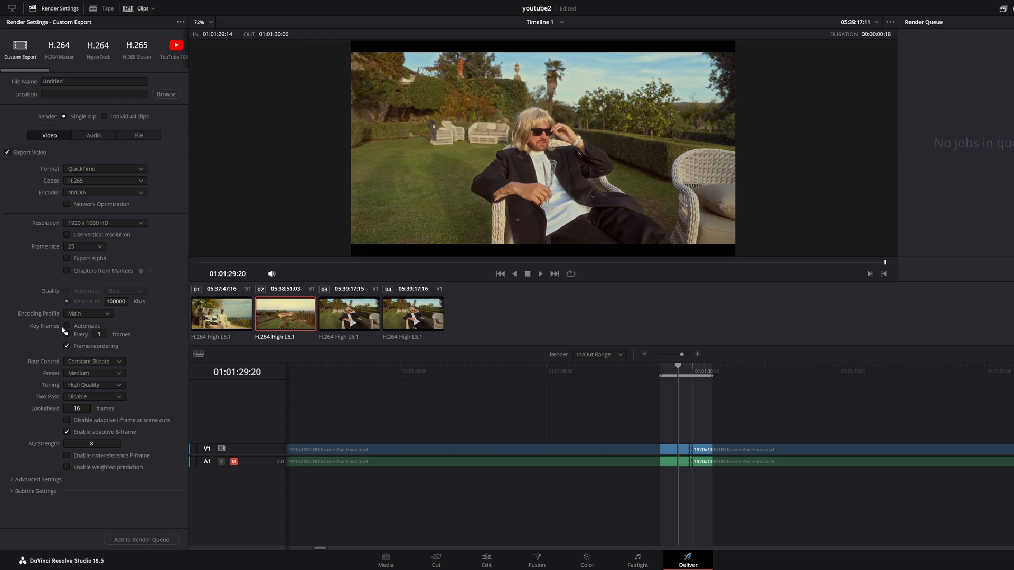
pyautogui.click(68, 325)
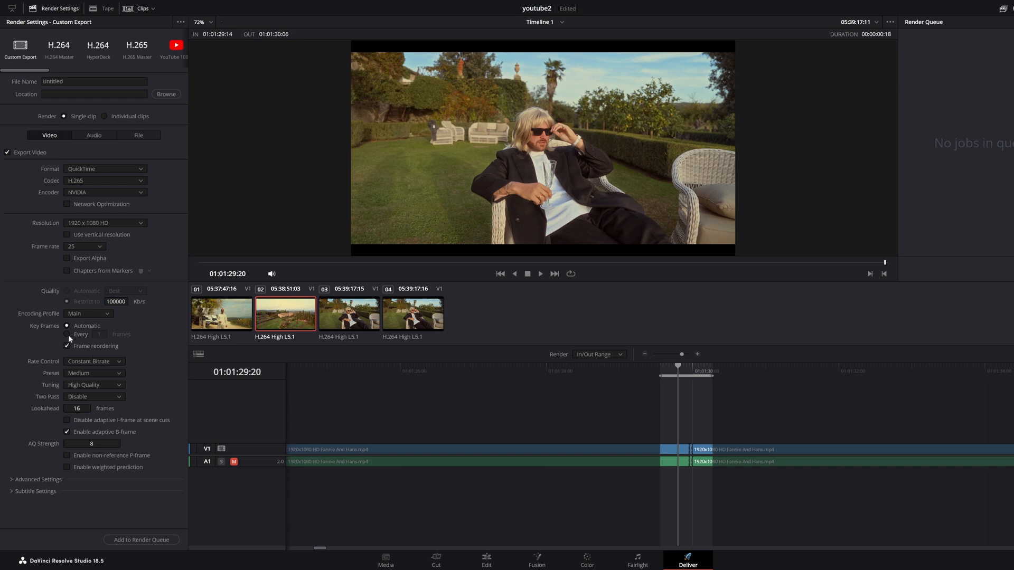
pyautogui.click(68, 335)
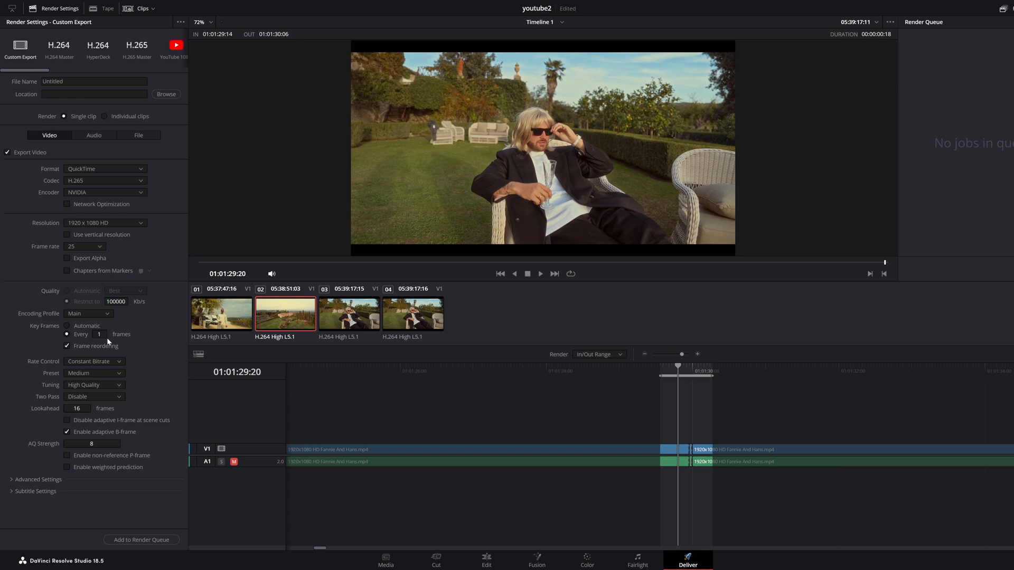
pyautogui.moveTo(38, 351)
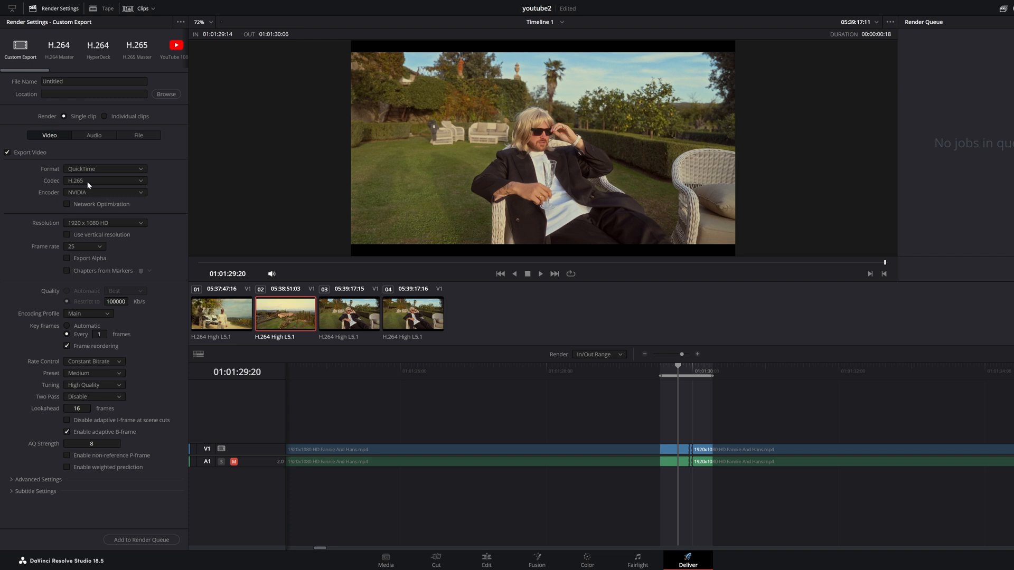
pyautogui.moveTo(78, 168)
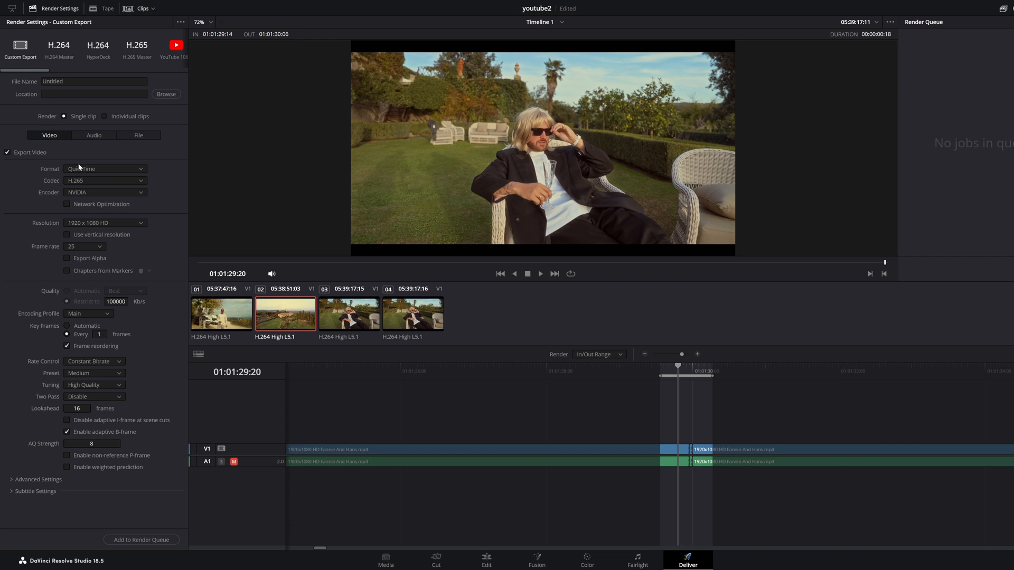
pyautogui.moveTo(85, 159)
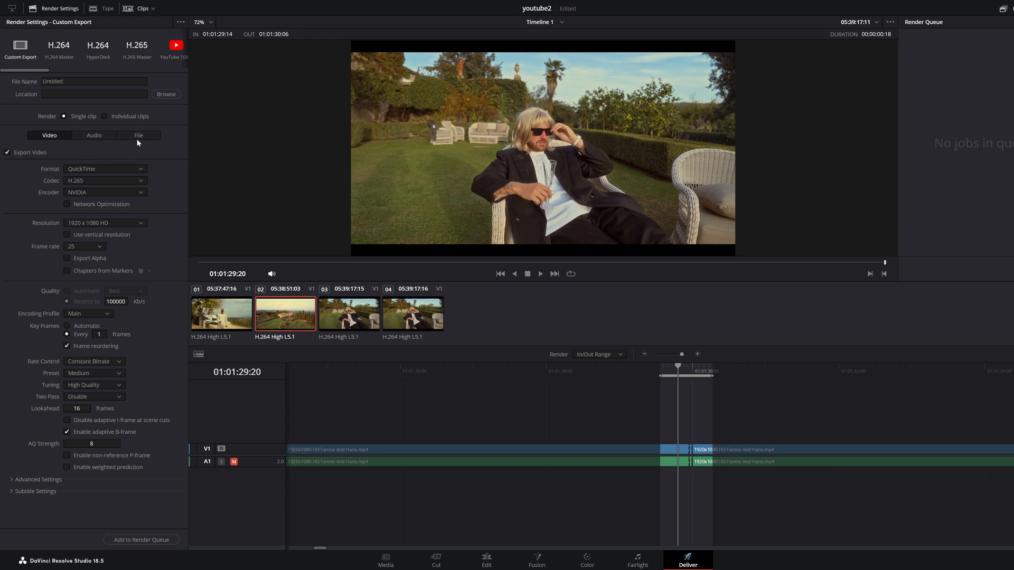
# Step: In the File settings, try Maximum render speed, then settle on 50
pyautogui.click(138, 135)
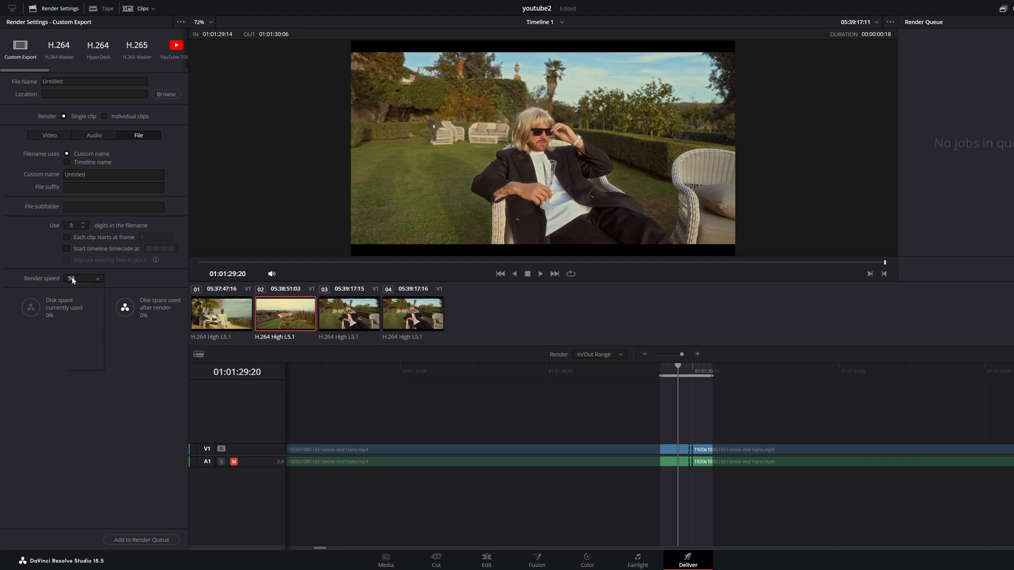
pyautogui.click(82, 278)
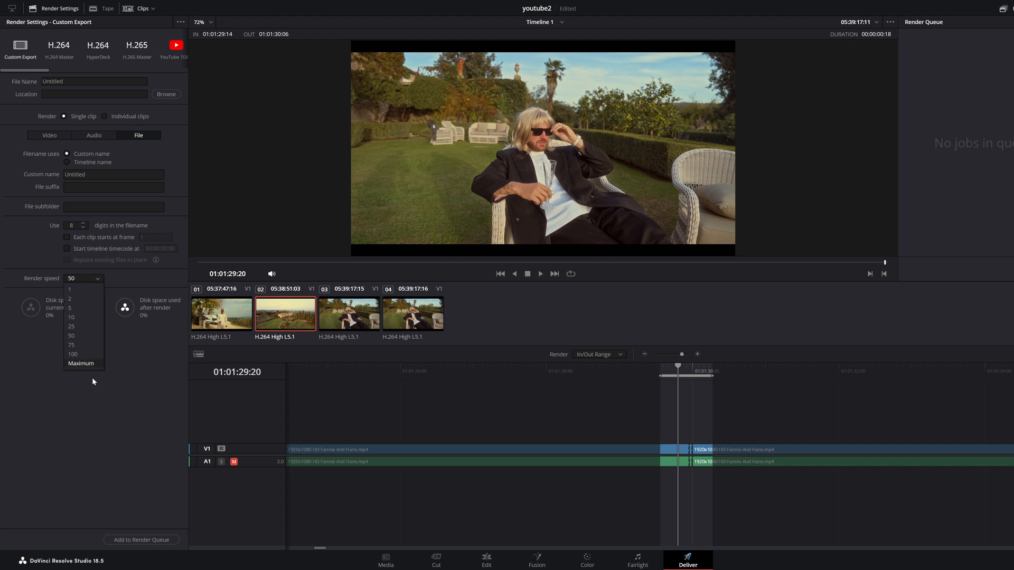
pyautogui.click(80, 362)
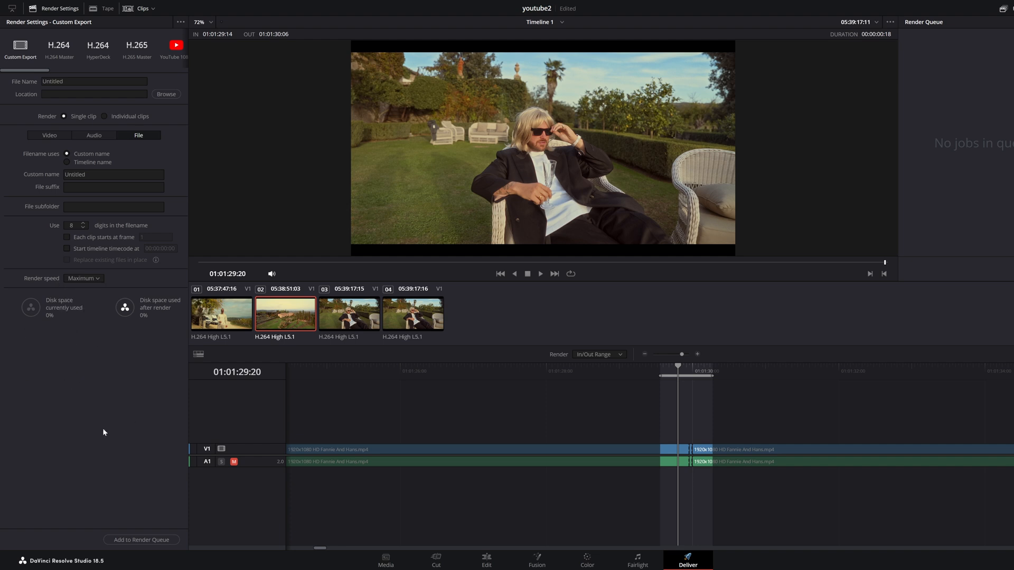
pyautogui.click(83, 277)
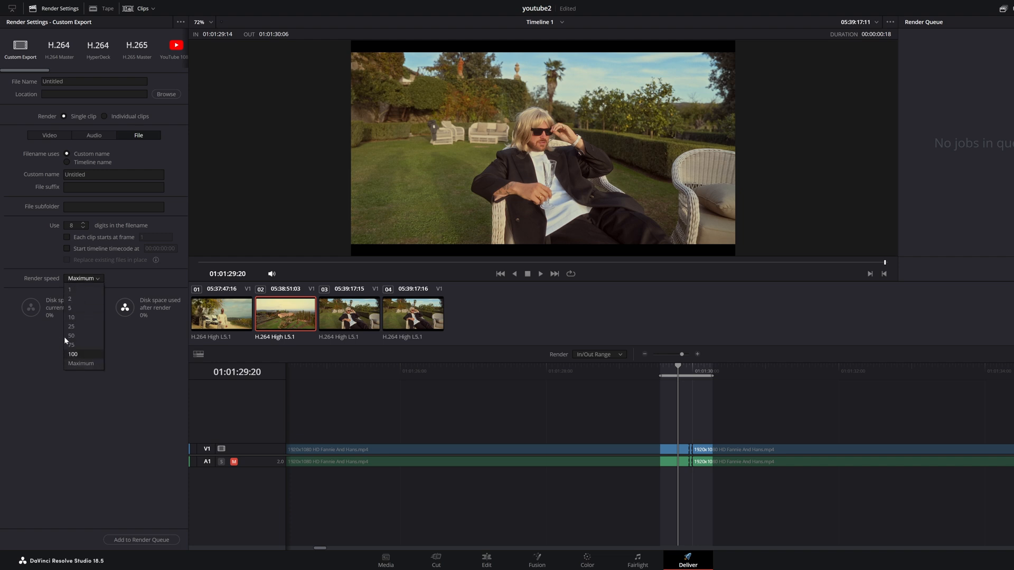
pyautogui.click(71, 336)
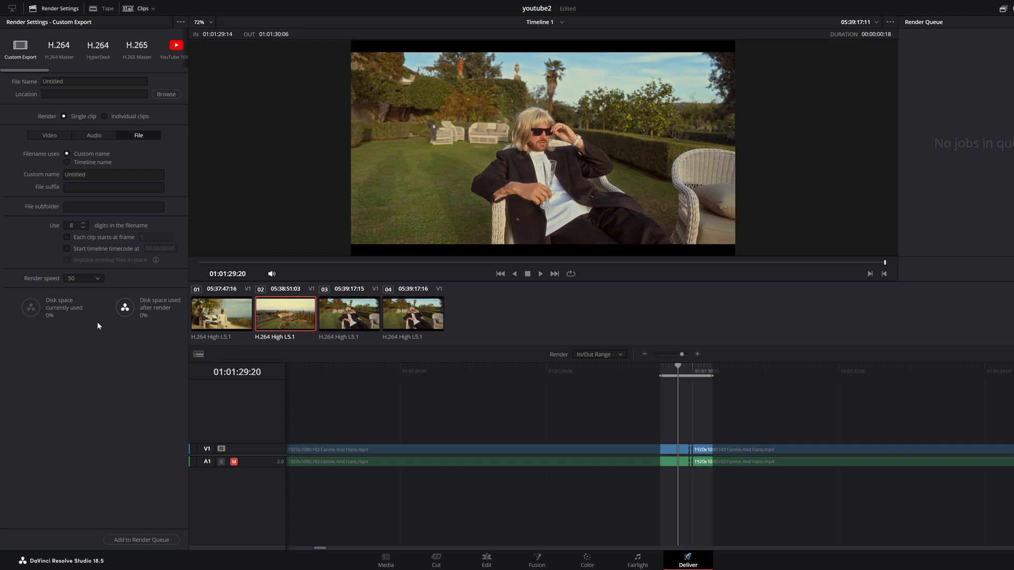
pyautogui.moveTo(79, 284)
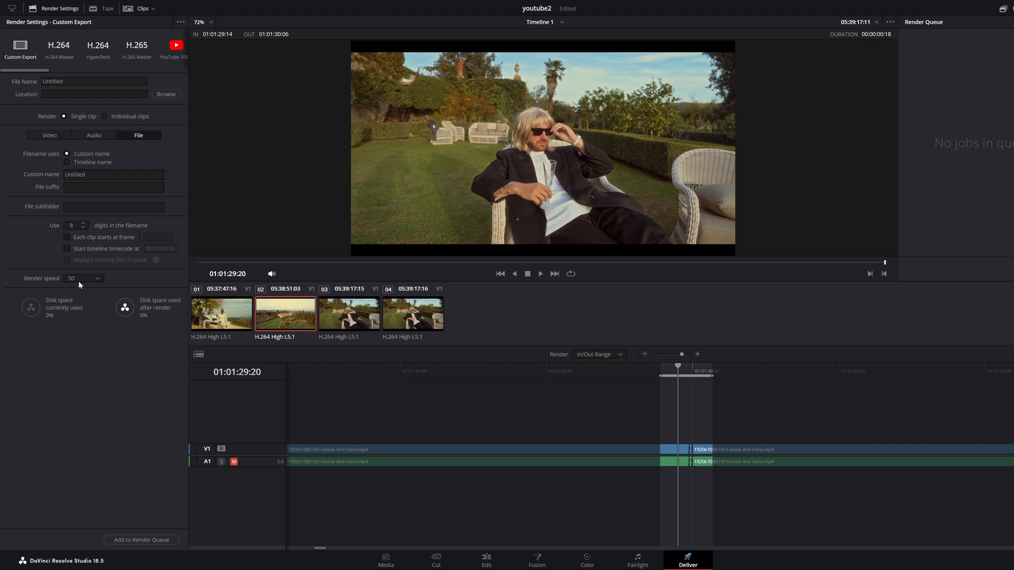
pyautogui.moveTo(108, 328)
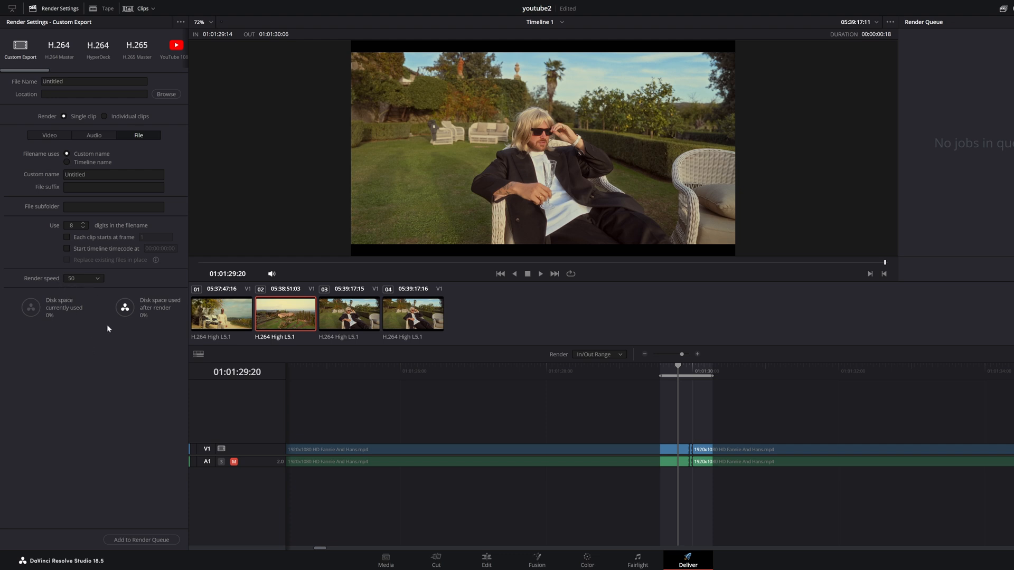
pyautogui.moveTo(601, 324)
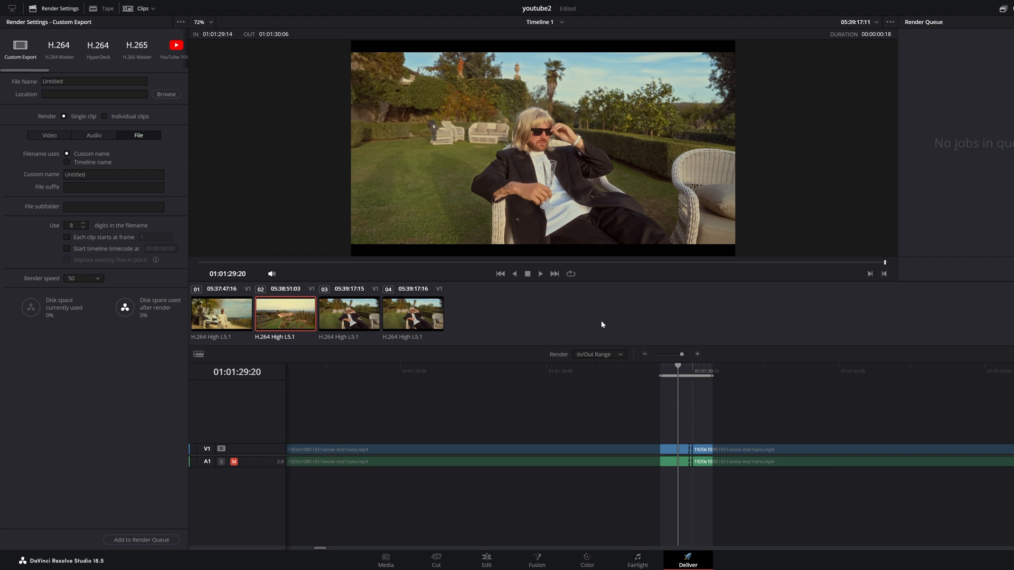
pyautogui.moveTo(183, 348)
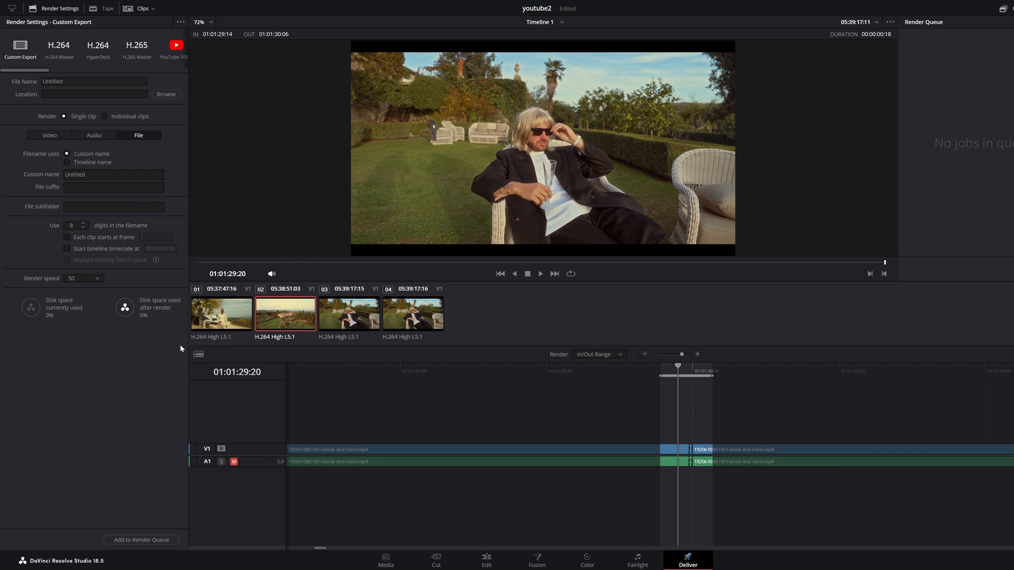
pyautogui.click(83, 278)
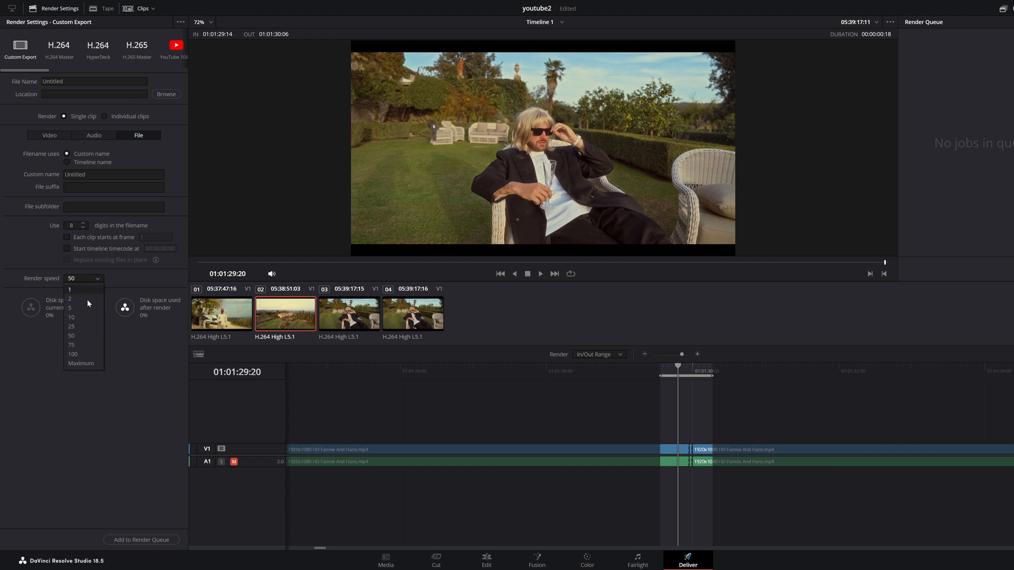
pyautogui.moveTo(97, 334)
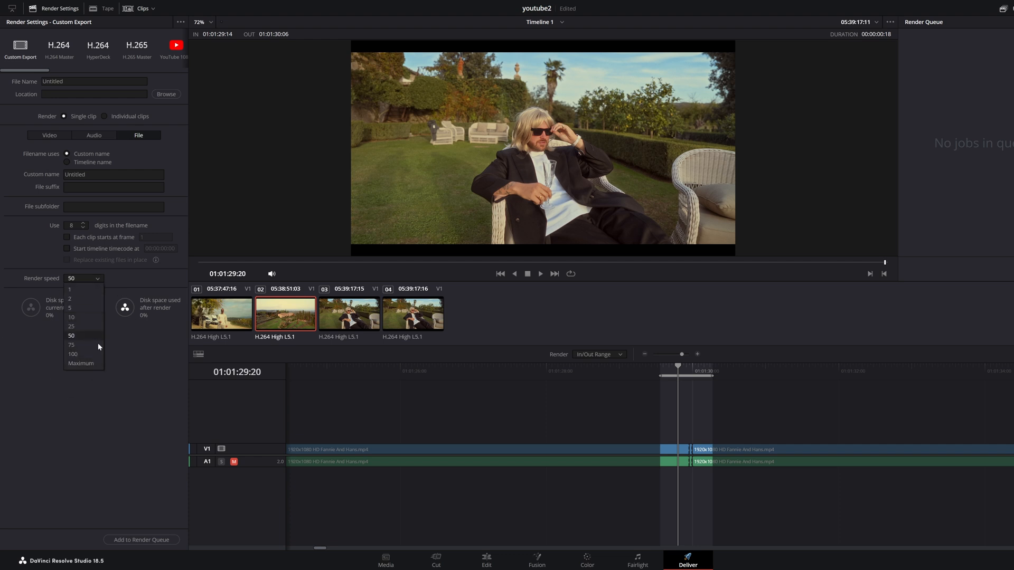
pyautogui.moveTo(71, 317)
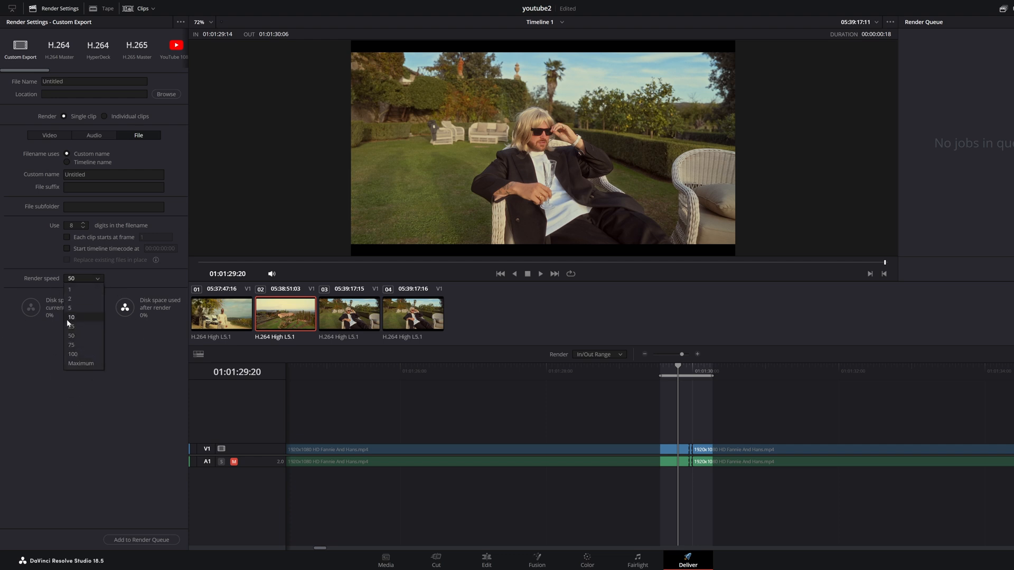
pyautogui.moveTo(72, 345)
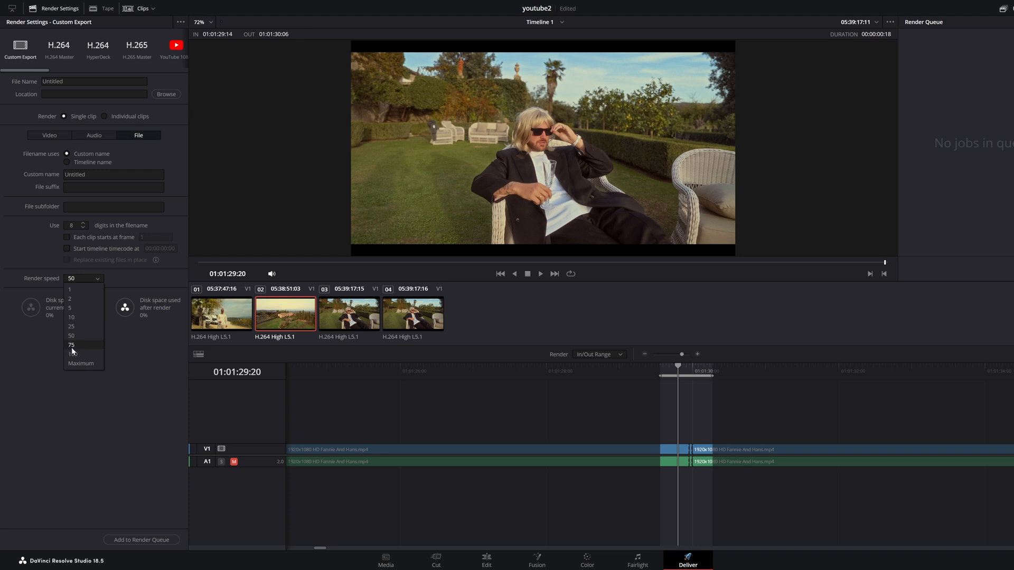
pyautogui.moveTo(74, 345)
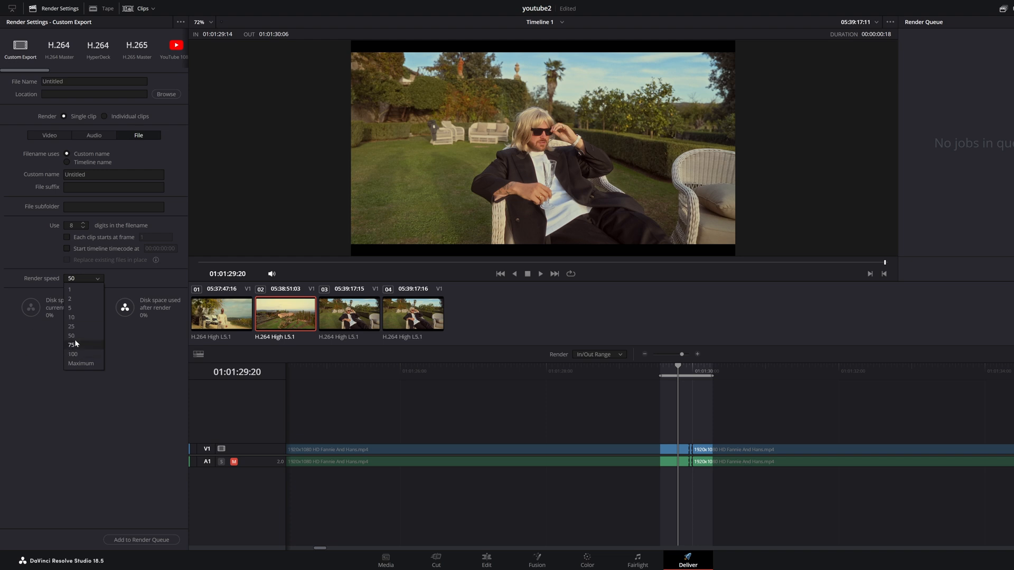
pyautogui.click(71, 336)
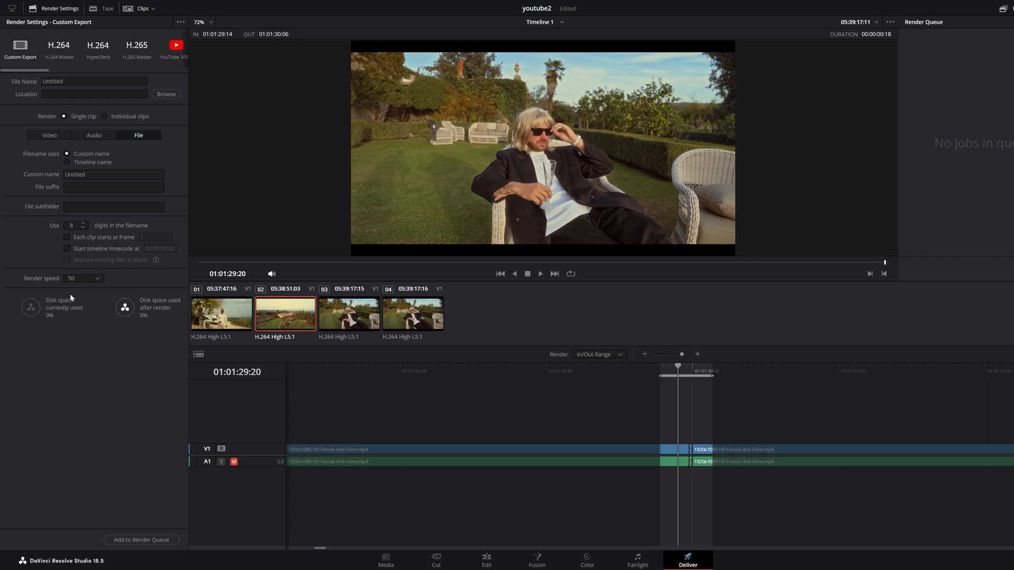
pyautogui.moveTo(176, 401)
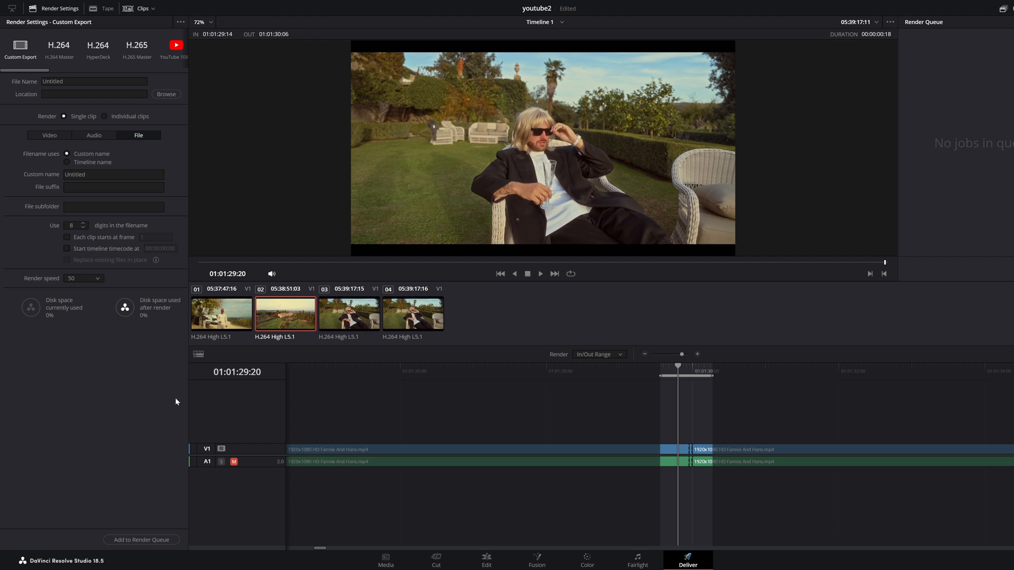
pyautogui.moveTo(705, 392)
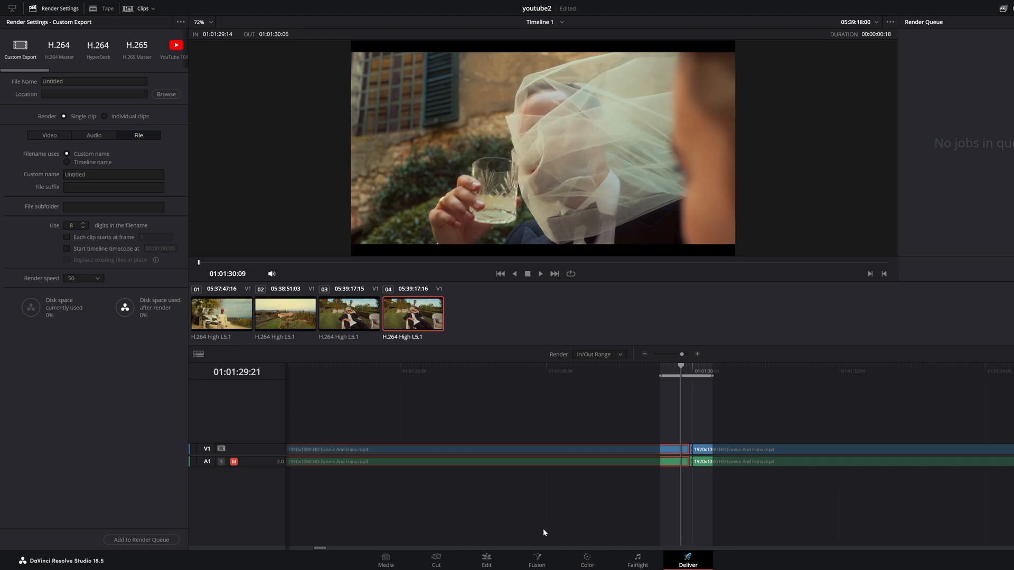
pyautogui.moveTo(521, 478)
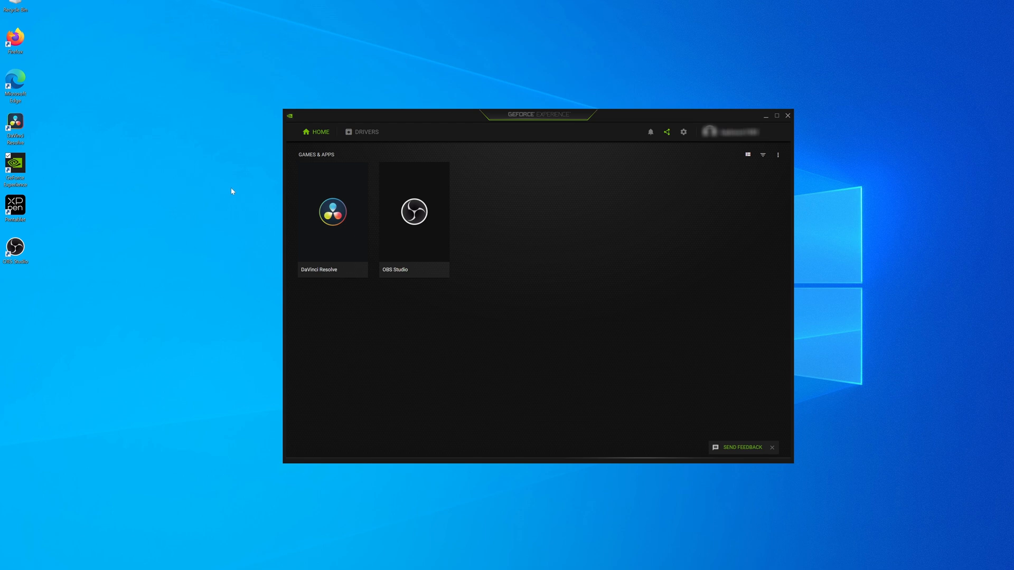
pyautogui.moveTo(479, 127)
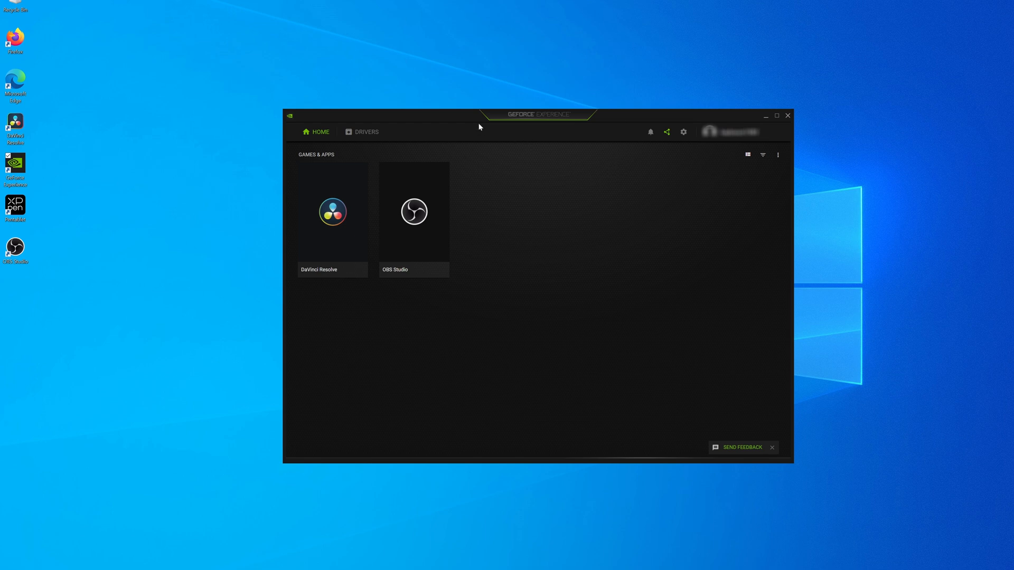
pyautogui.moveTo(517, 139)
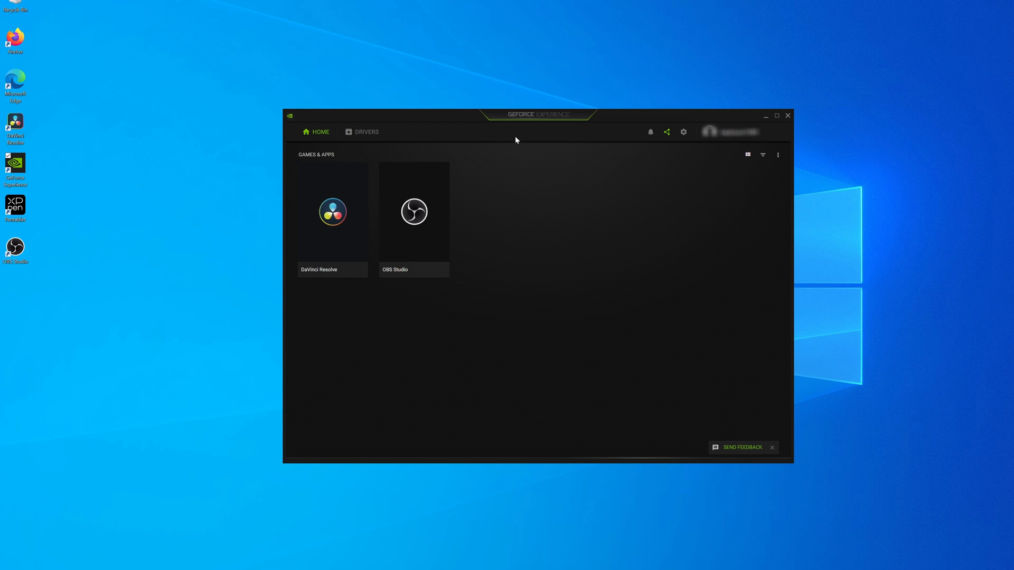
pyautogui.moveTo(508, 137)
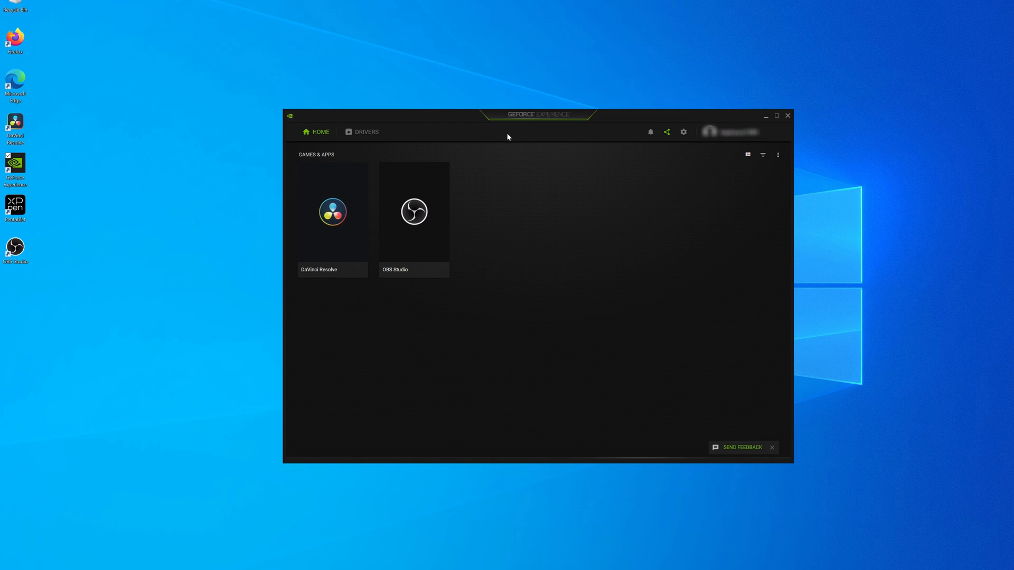
pyautogui.moveTo(462, 168)
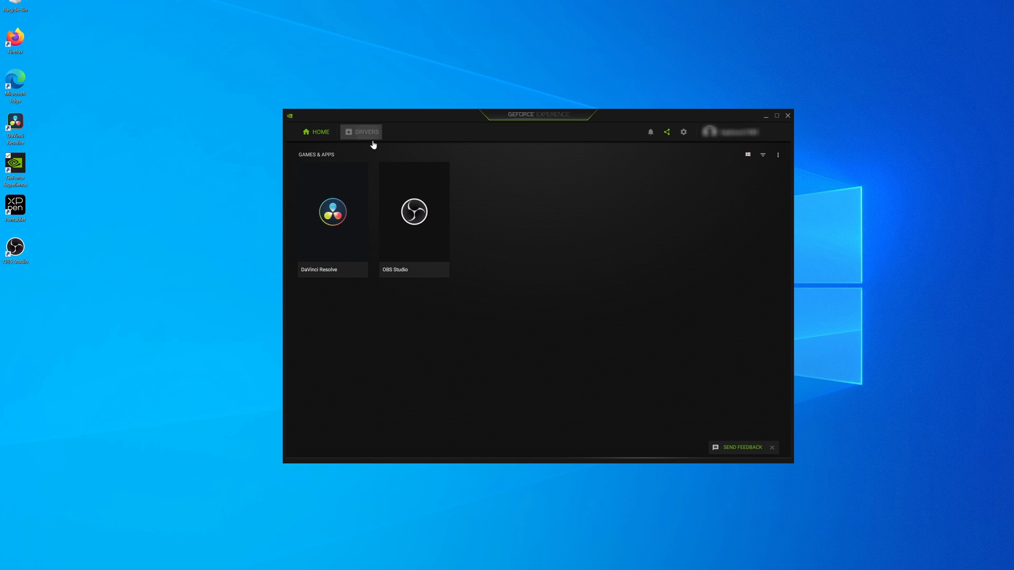
# Step: Show the Drivers page's Game Ready versus Studio driver preference, with Game Ready selected
pyautogui.click(366, 132)
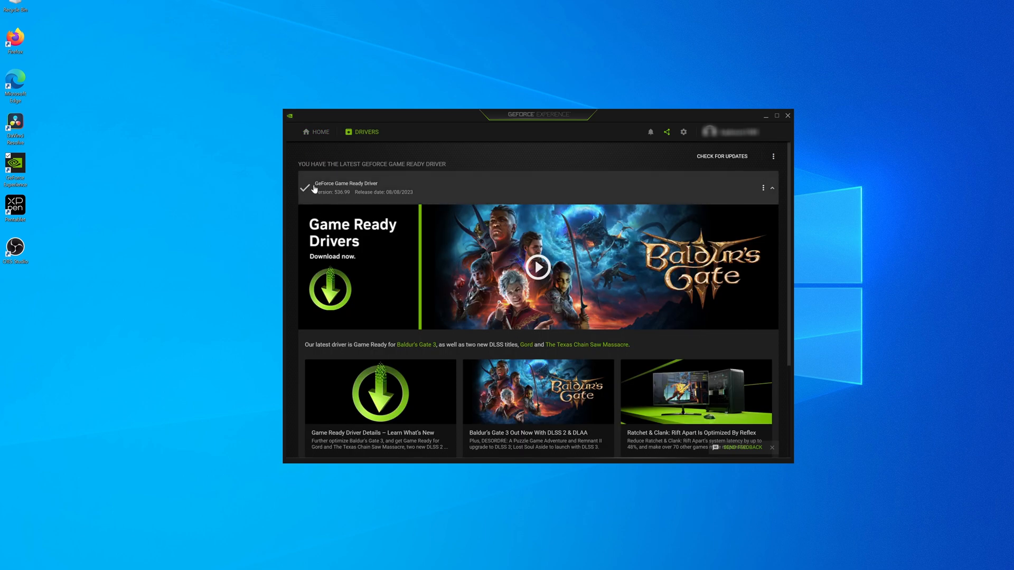
pyautogui.moveTo(774, 160)
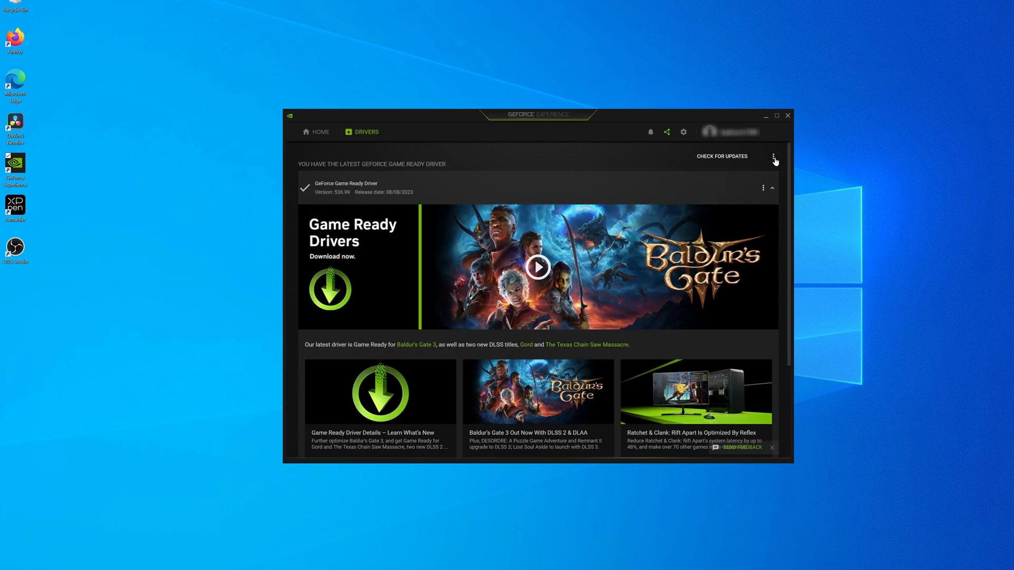
pyautogui.click(773, 157)
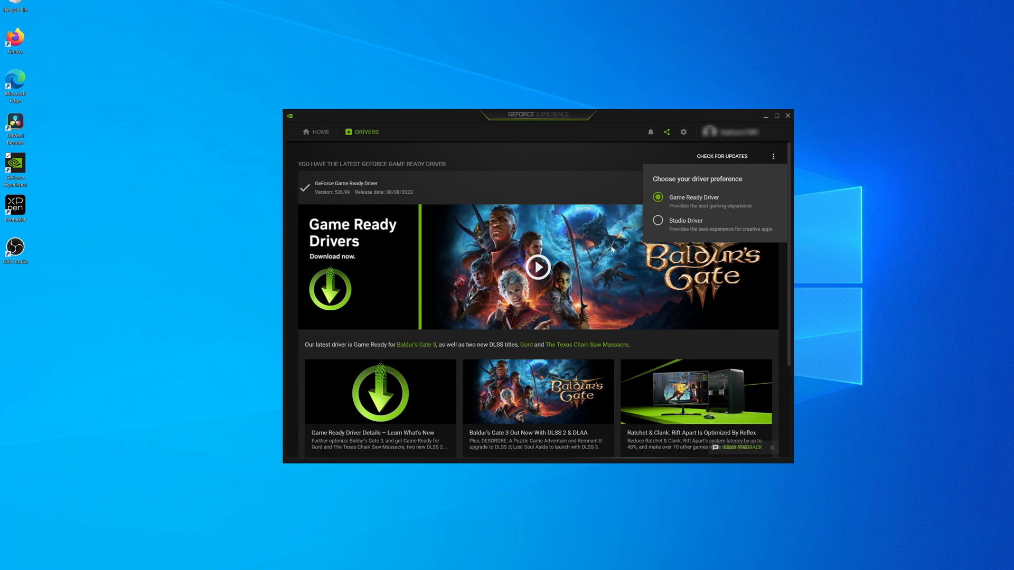
pyautogui.moveTo(684, 232)
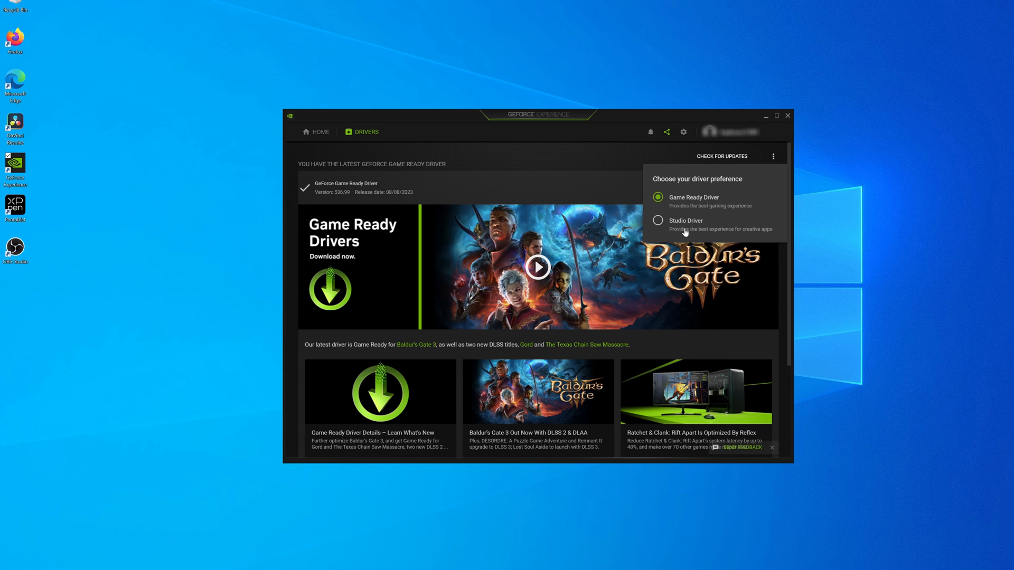
pyautogui.moveTo(707, 227)
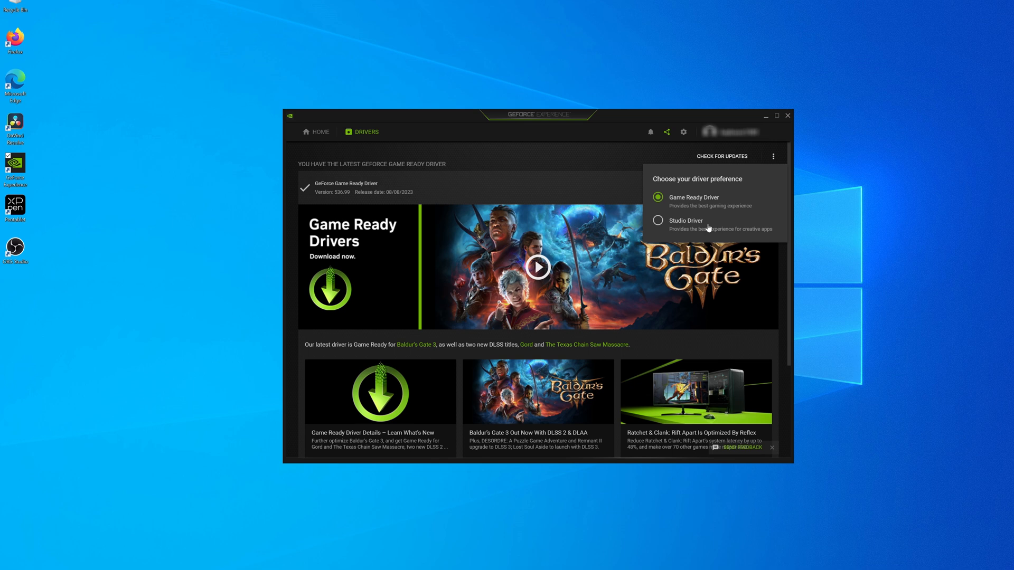